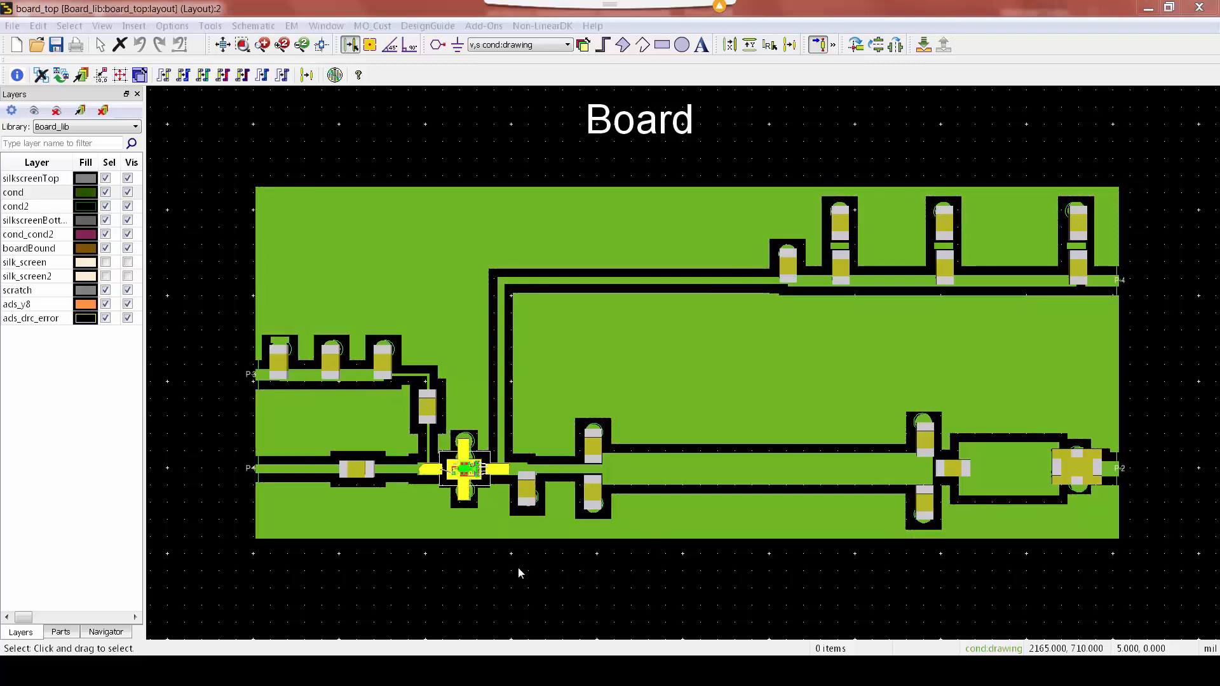
pyautogui.moveTo(586, 568)
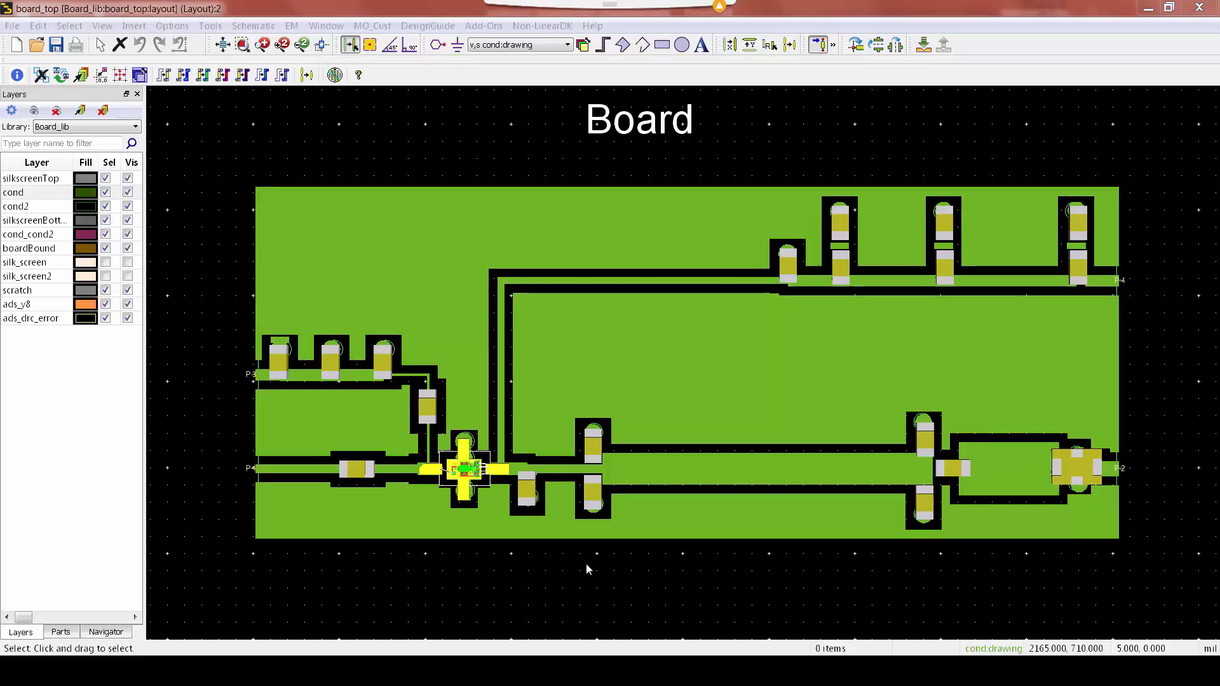
pyautogui.moveTo(692, 564)
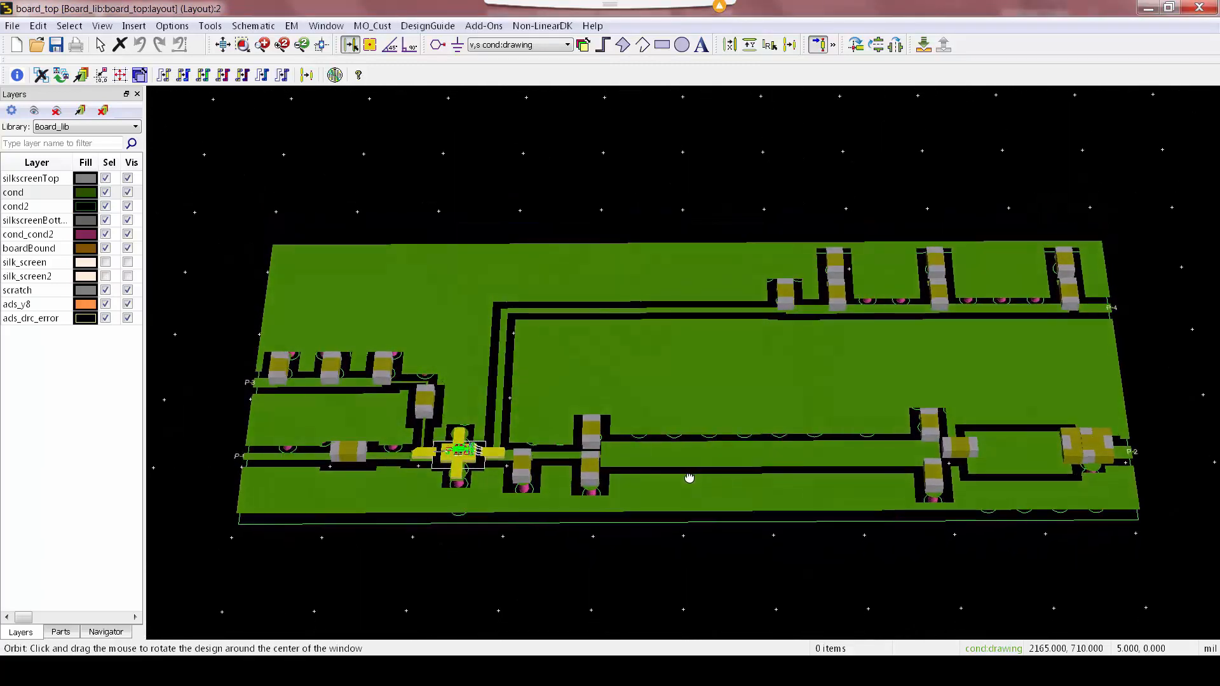
# Orbit the board_top 3D view to see the board and its components at an angle
pyautogui.moveTo(689, 477); pyautogui.dragTo(693, 463)
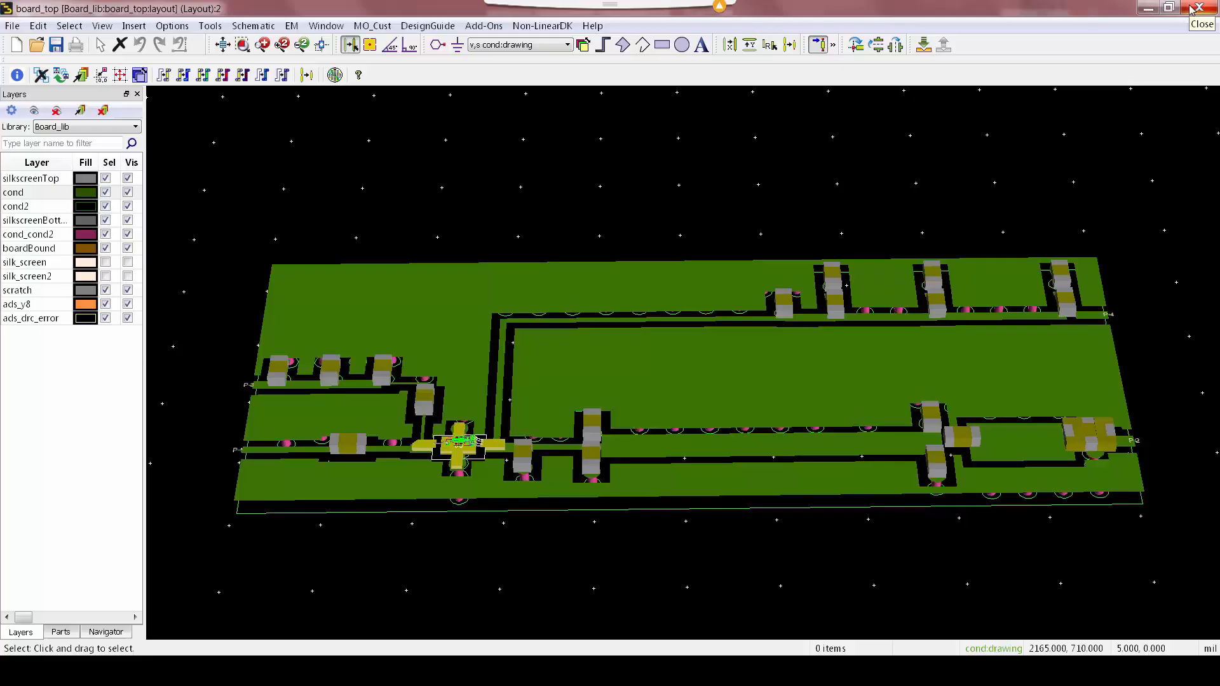
# Close the board_top layout window to return to the Library View
pyautogui.click(1199, 24)
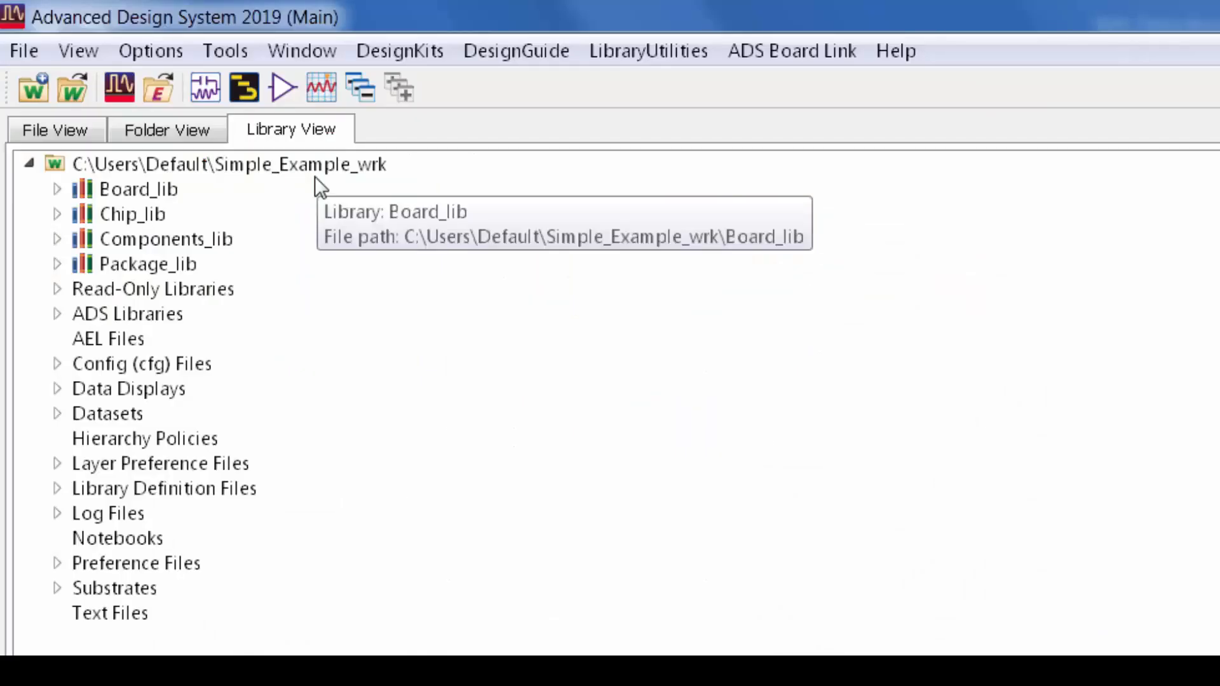
pyautogui.moveTo(240, 211)
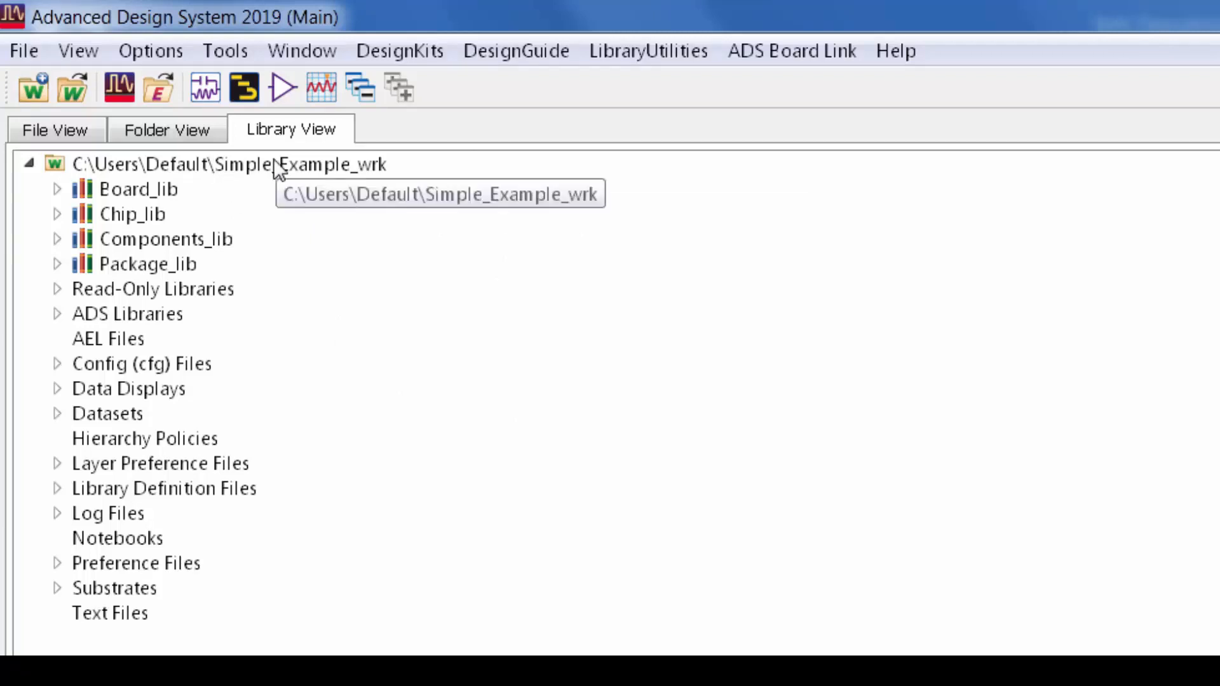
# Open the testbench schematic from Board_lib, look inside the board_top subcircuit, then close it
pyautogui.click(218, 164)
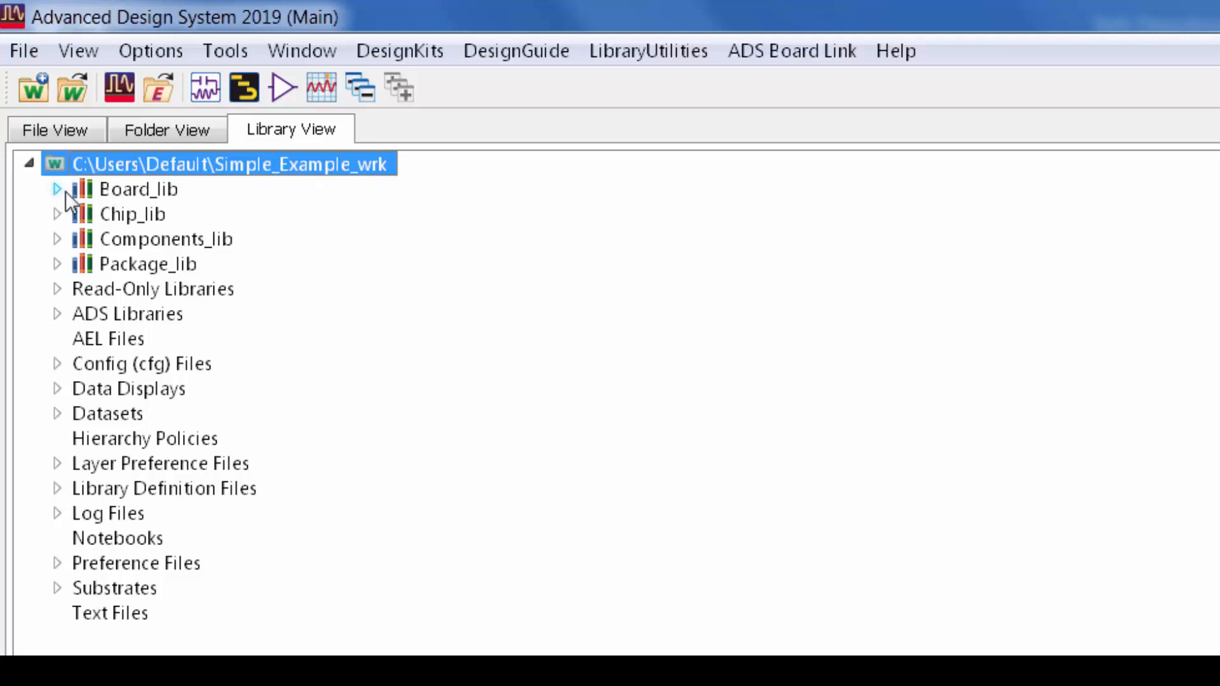
pyautogui.click(56, 188)
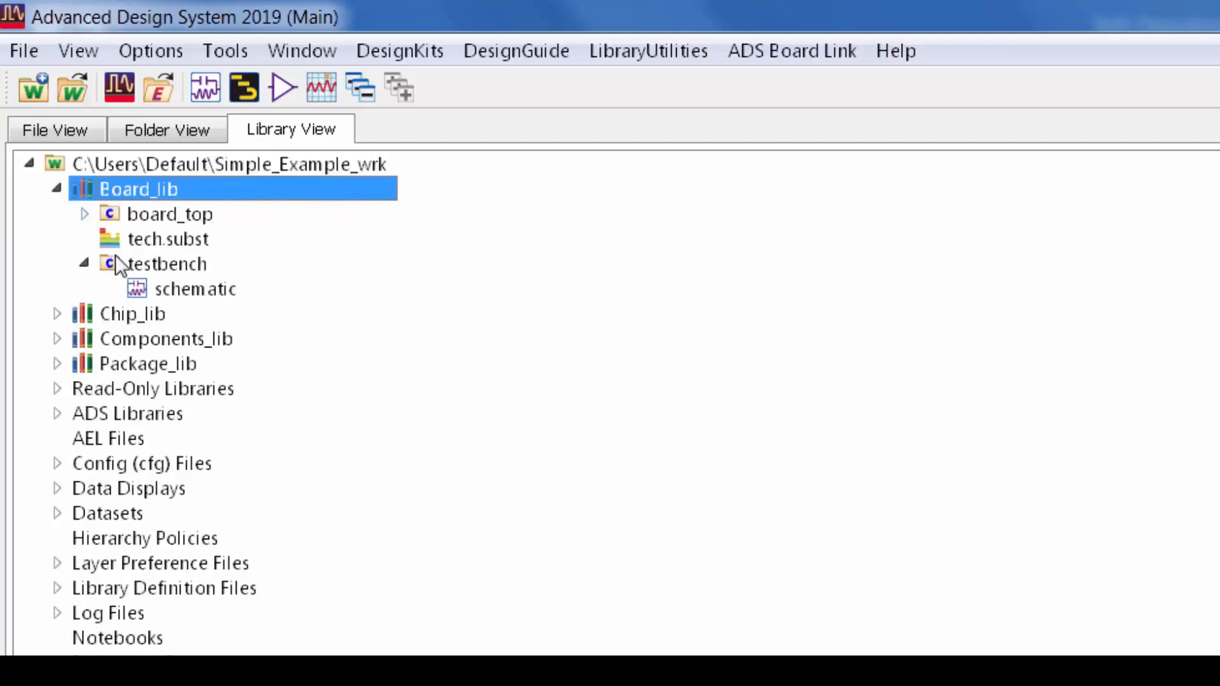
pyautogui.click(167, 263)
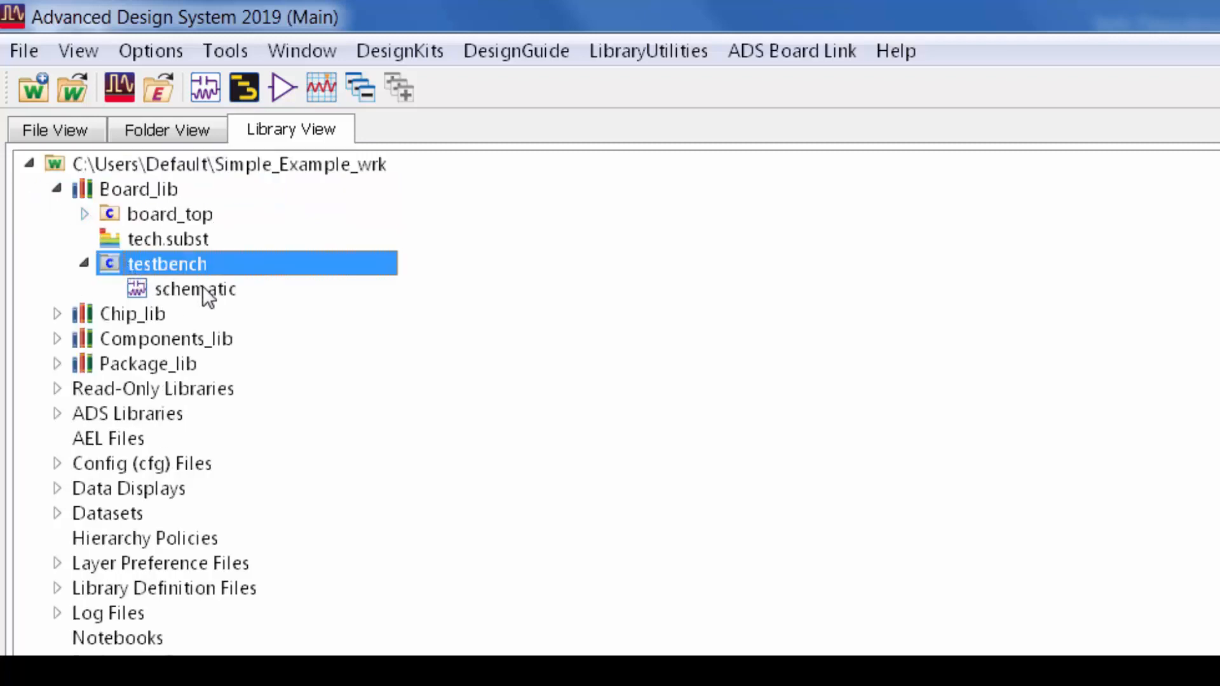
pyautogui.doubleClick(196, 289)
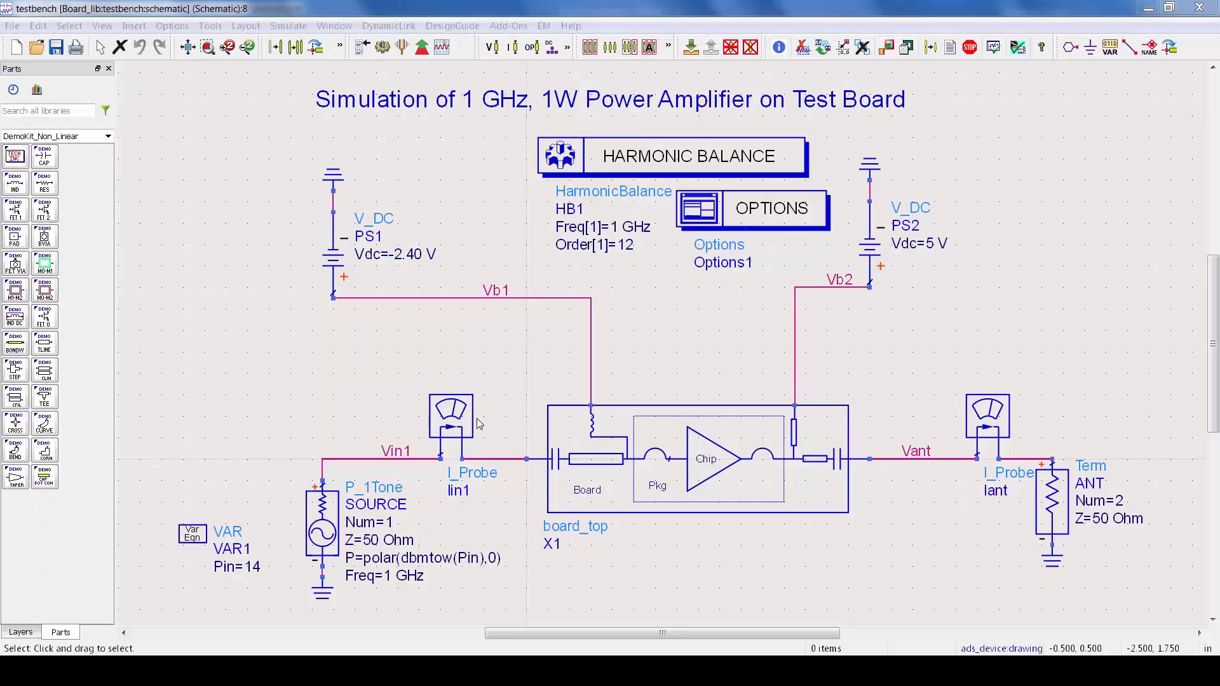
pyautogui.click(696, 459)
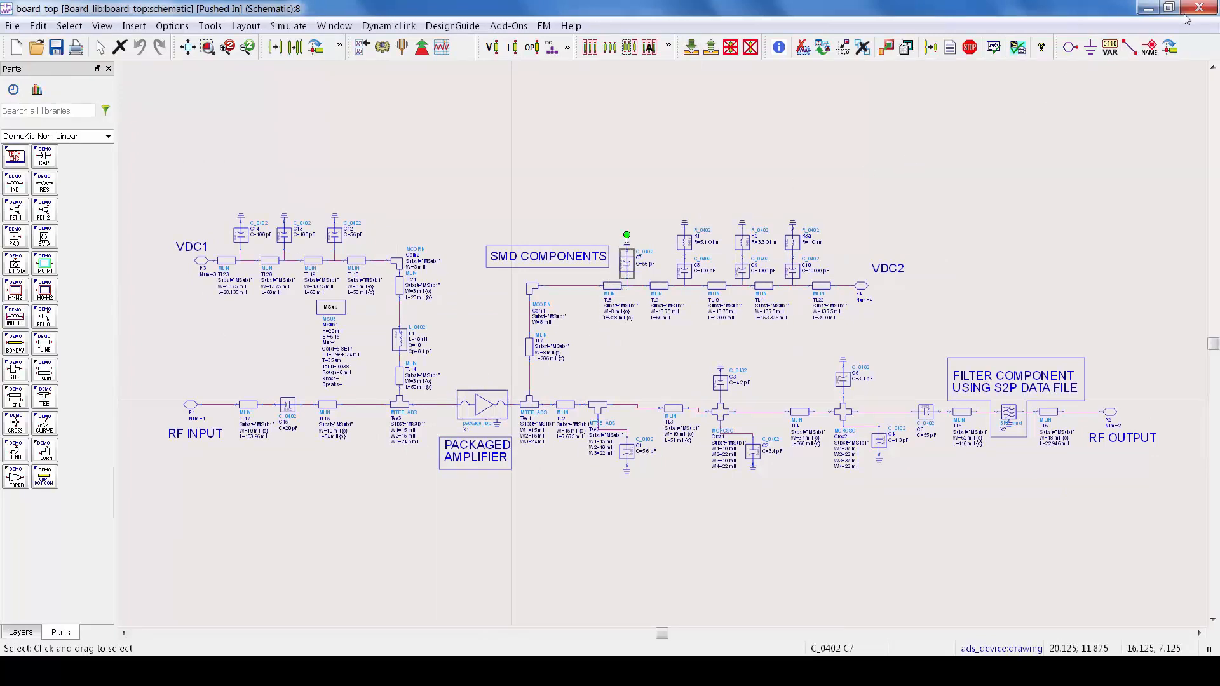
pyautogui.click(39, 25)
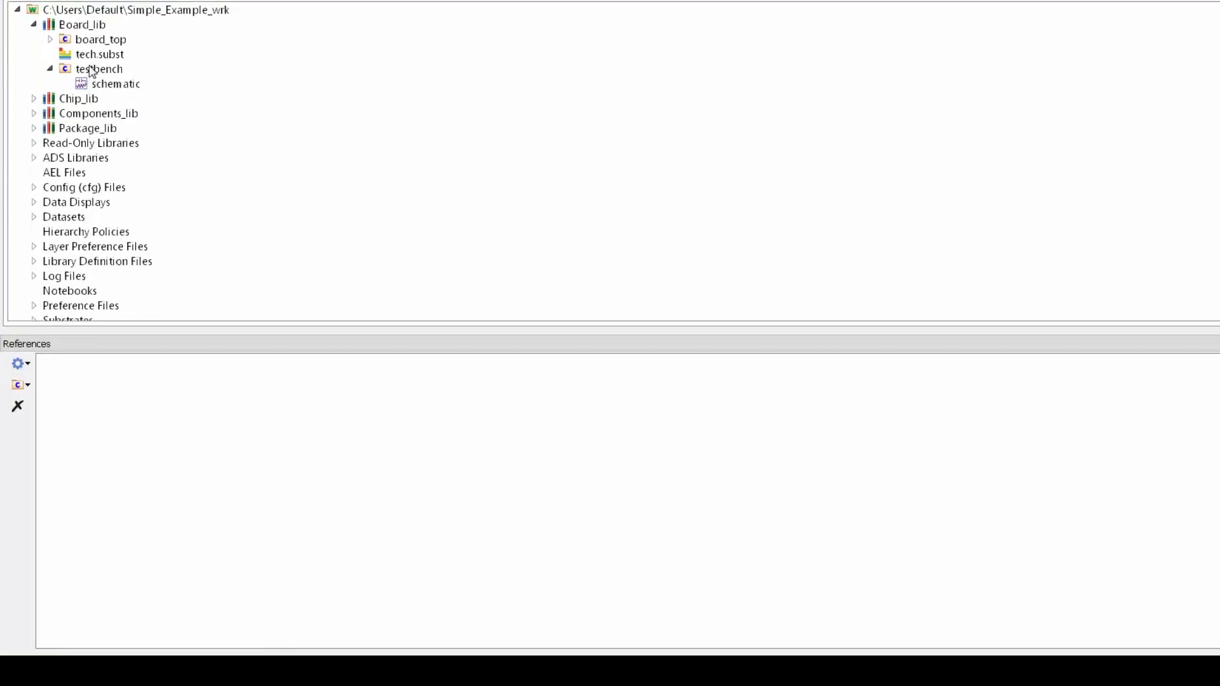
# List testbench's references and then the cells board_top uses
pyautogui.click(98, 69)
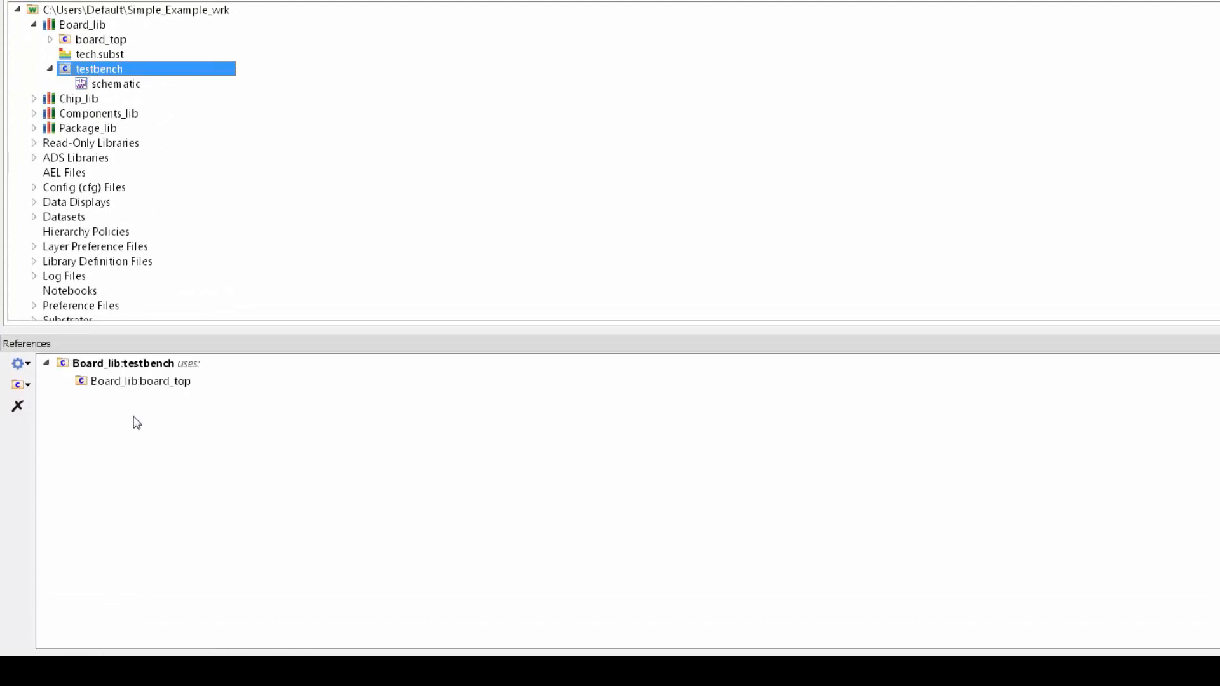
pyautogui.click(141, 380)
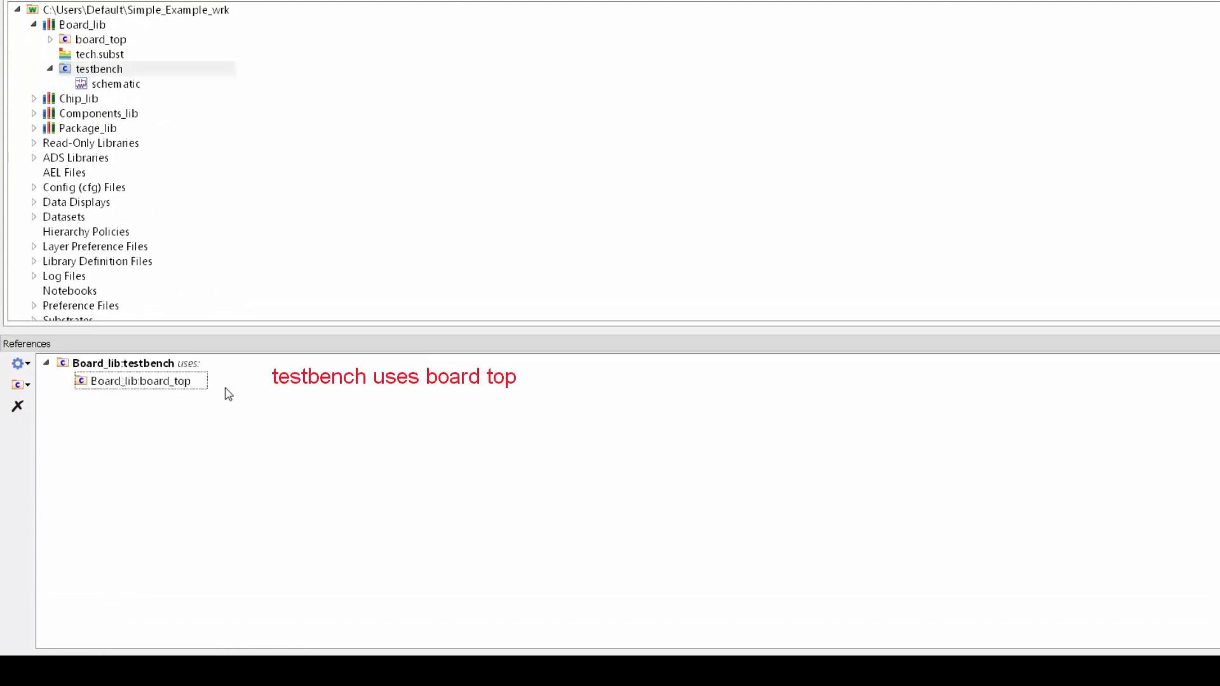
pyautogui.click(101, 39)
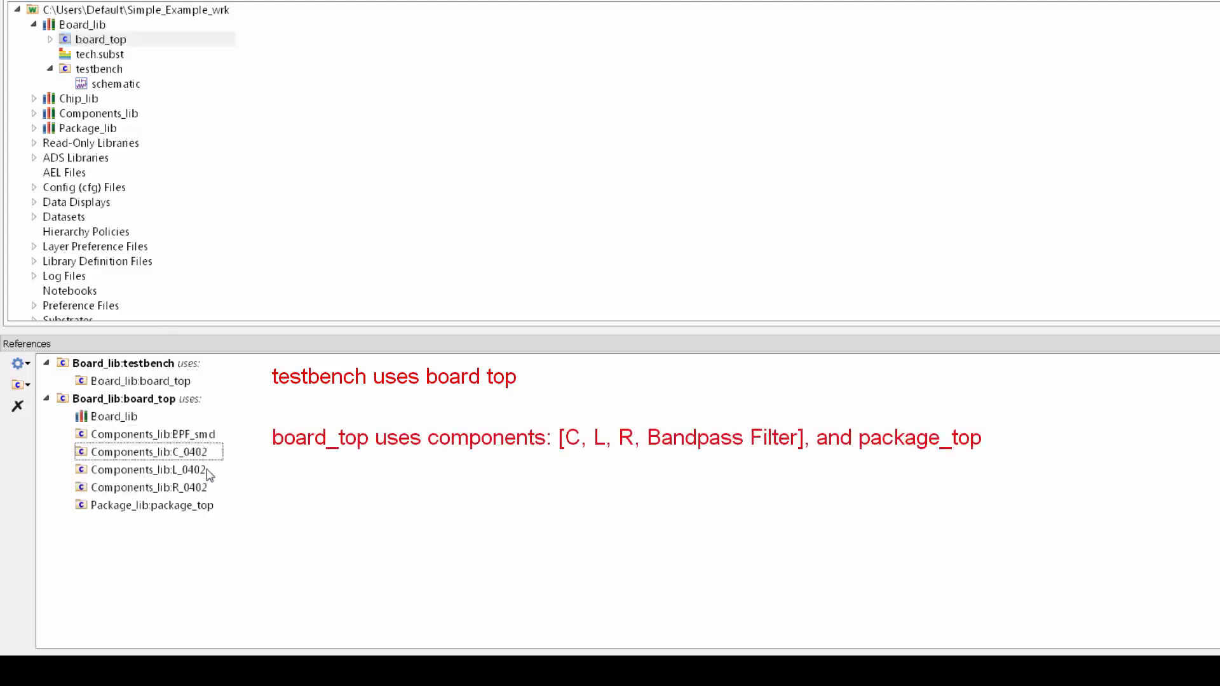
# Locate package_top in the Library View and list the references of package_top and IC_Top
pyautogui.click(148, 505)
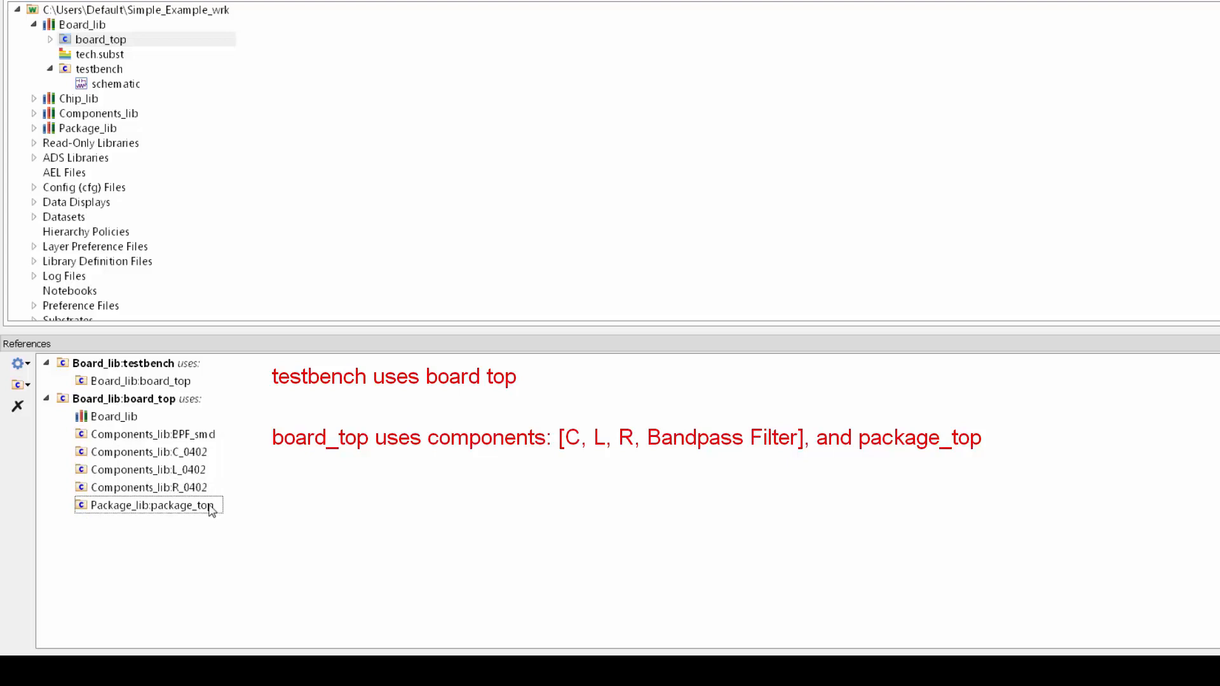
pyautogui.rightClick(148, 505)
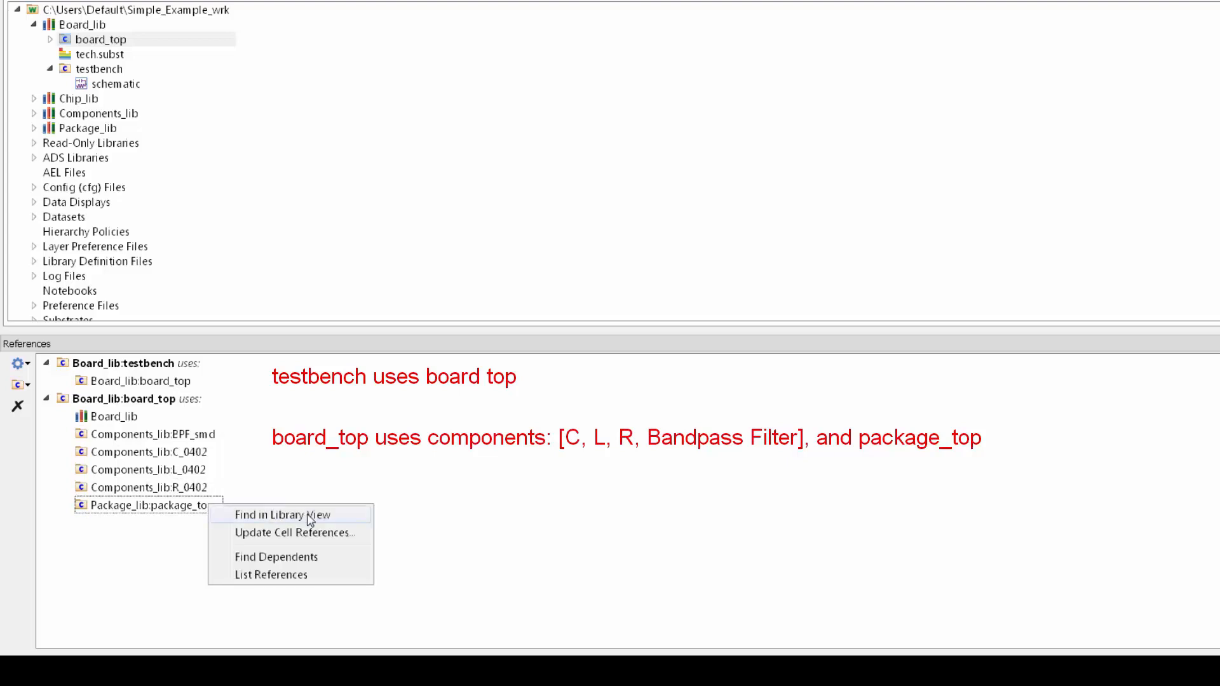
pyautogui.click(286, 514)
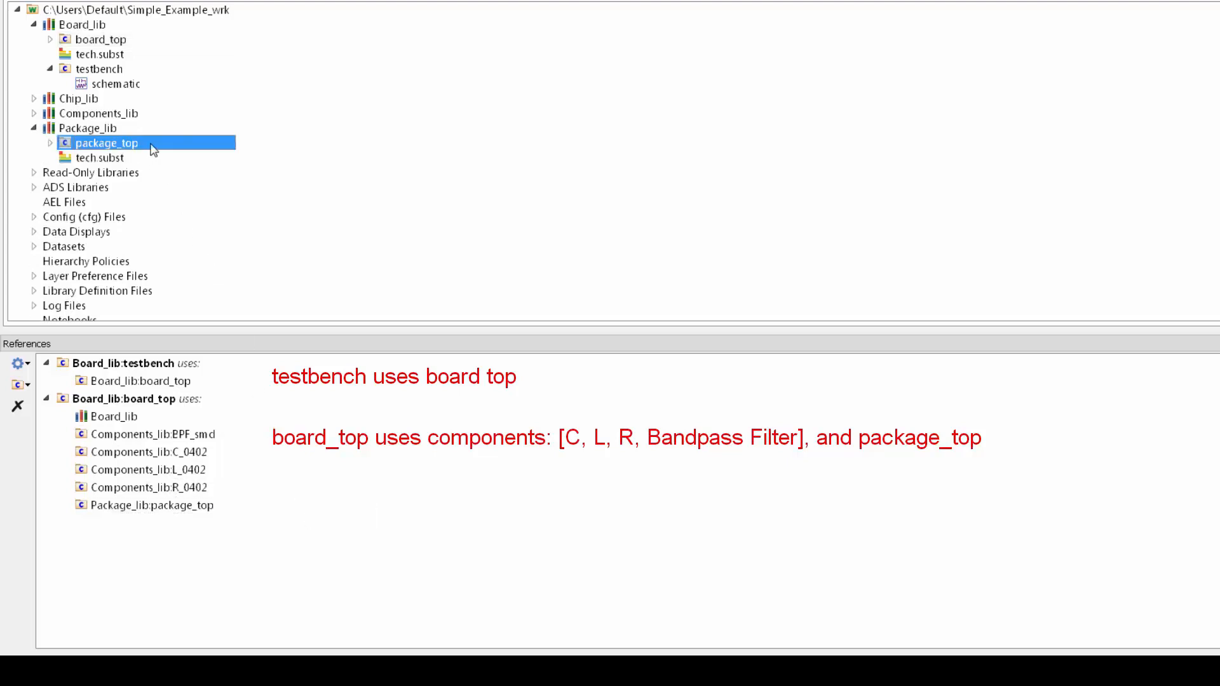
pyautogui.click(106, 143)
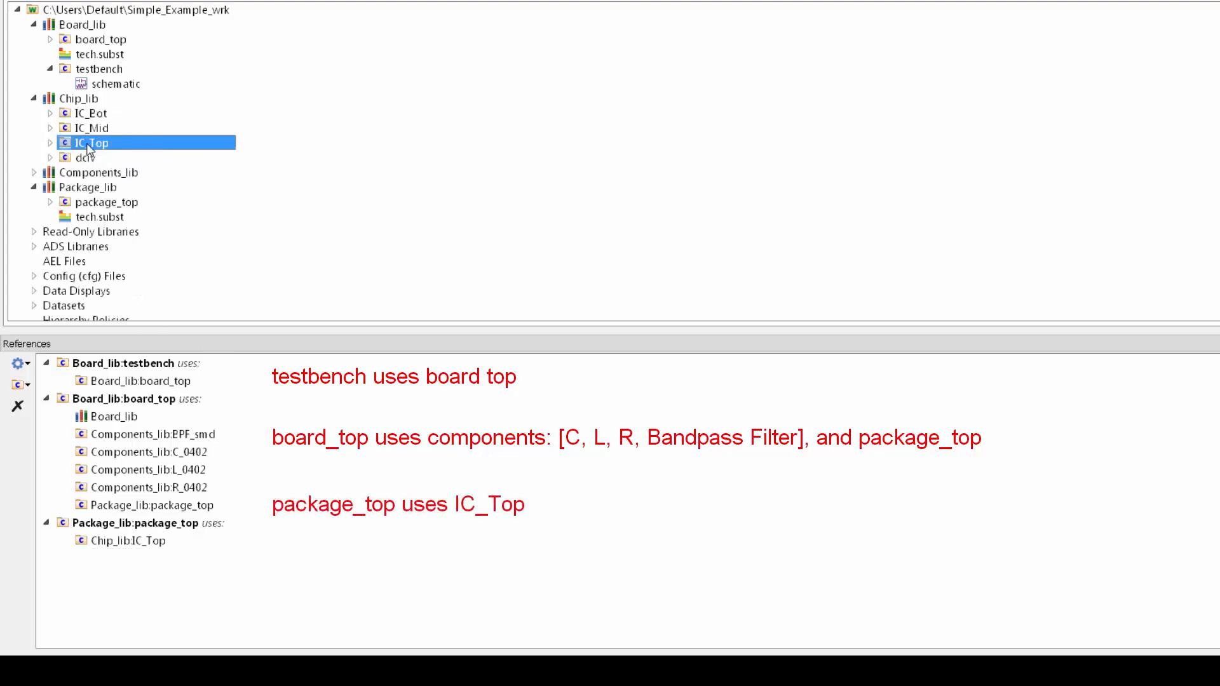
pyautogui.click(97, 142)
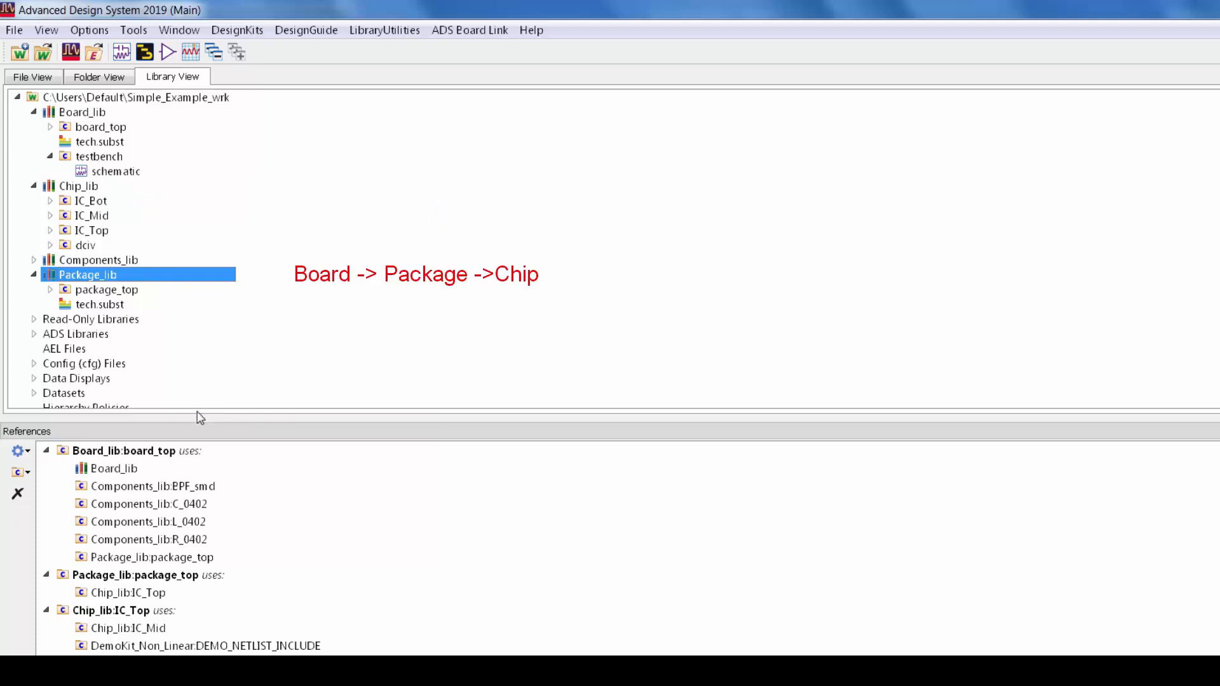
# Show the Dependents panel revealing board_top uses Package_lib, then add the Usage Hierarchy panel
pyautogui.click(46, 30)
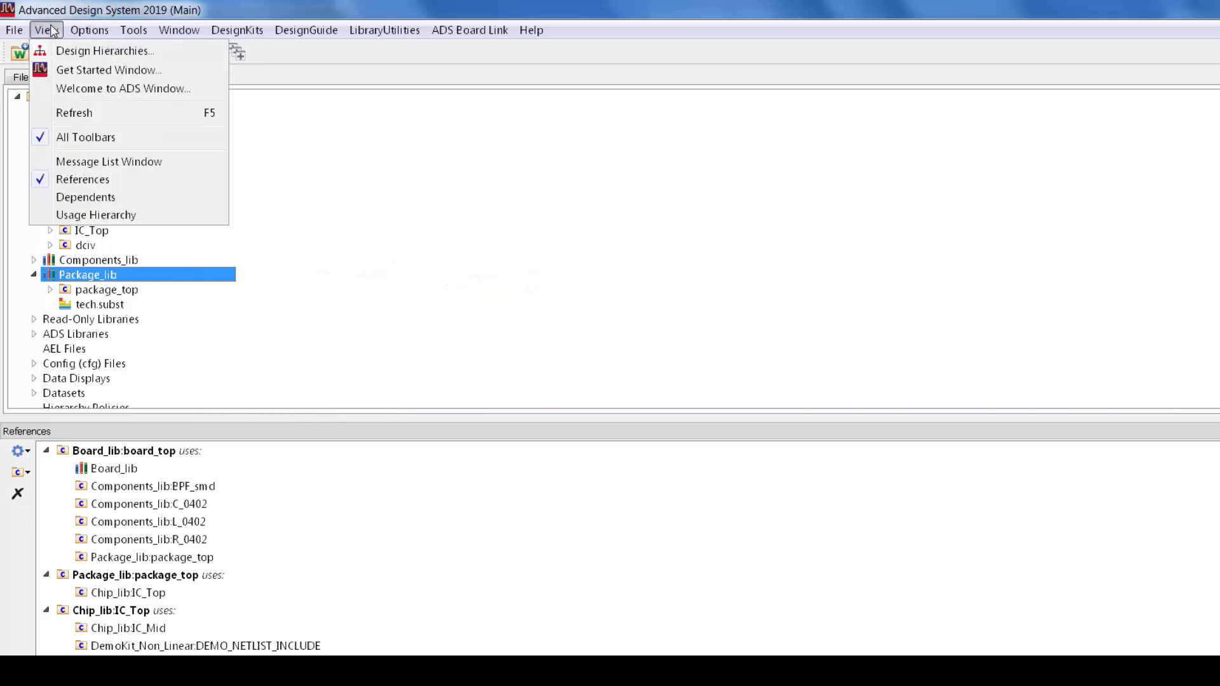
pyautogui.moveTo(85, 197)
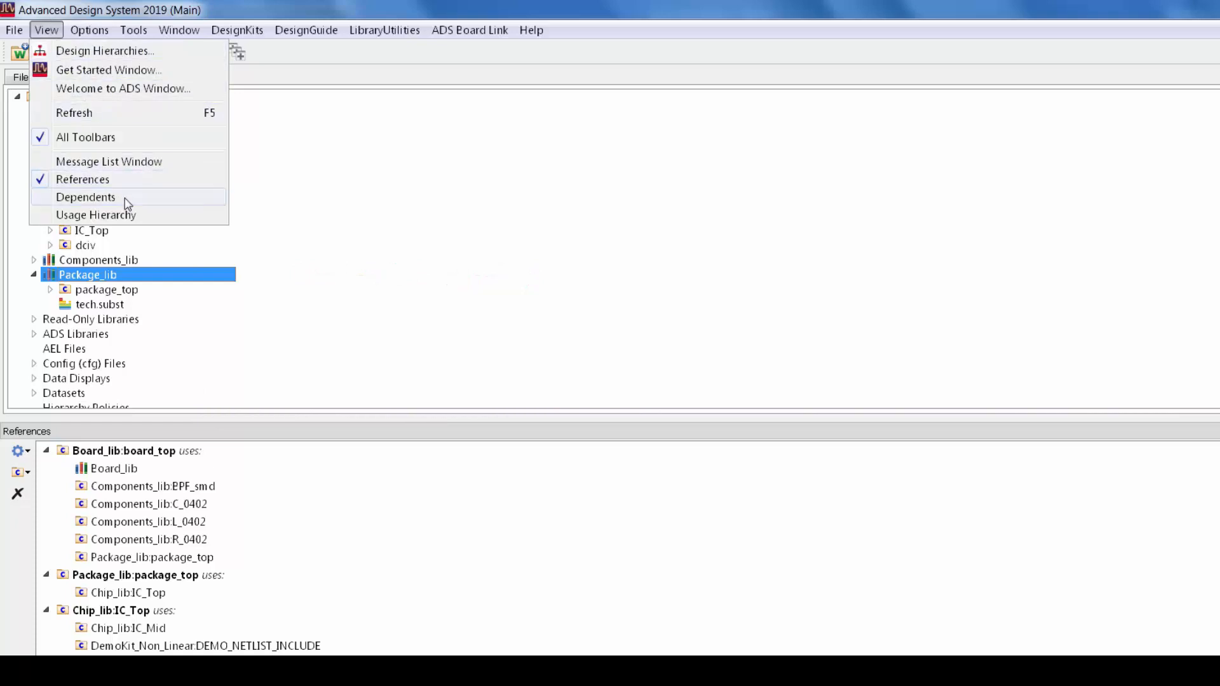
pyautogui.click(85, 197)
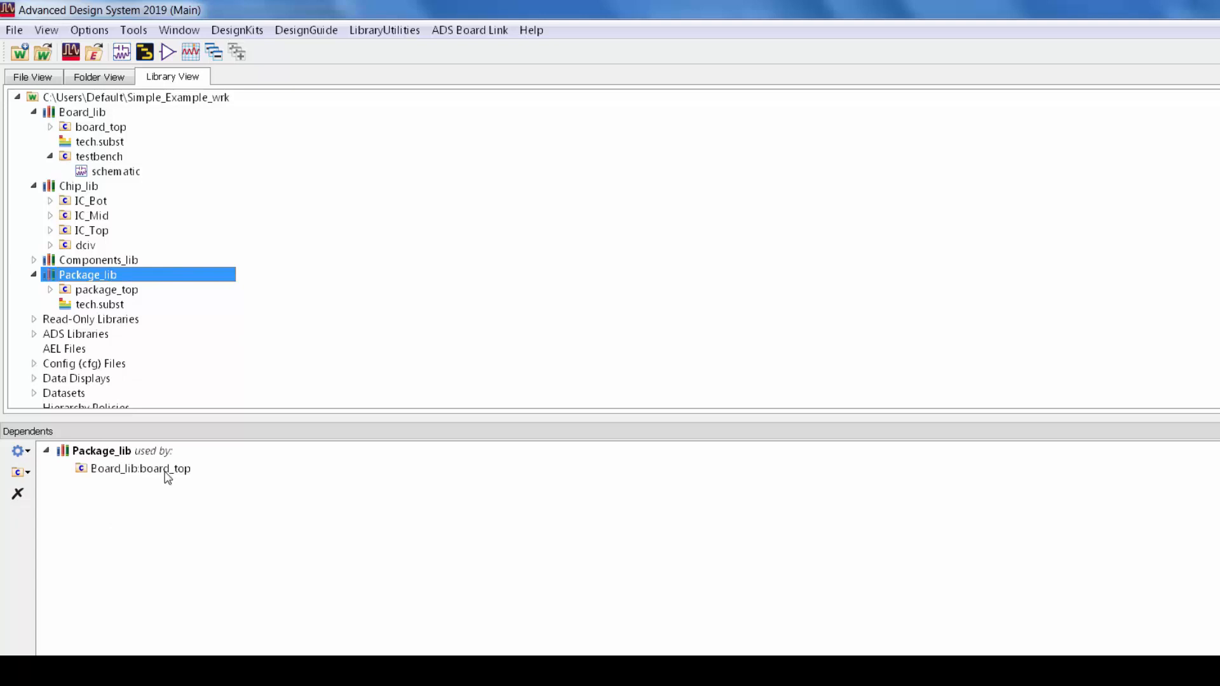
pyautogui.click(140, 469)
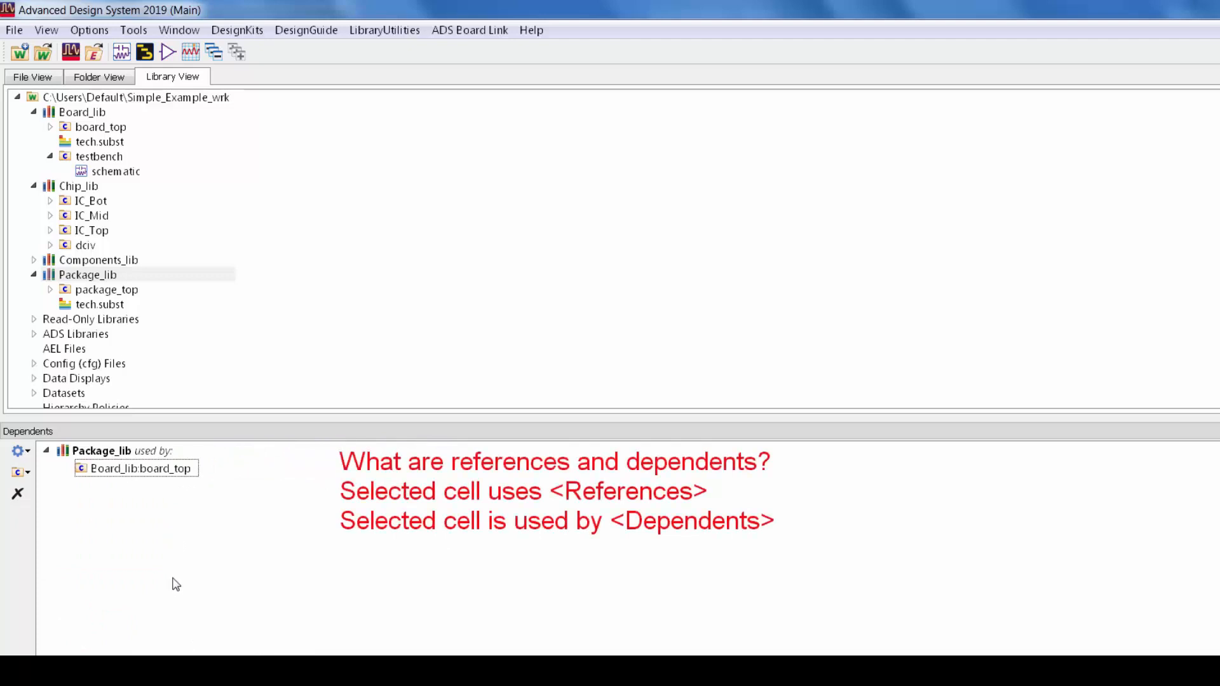
pyautogui.moveTo(216, 480)
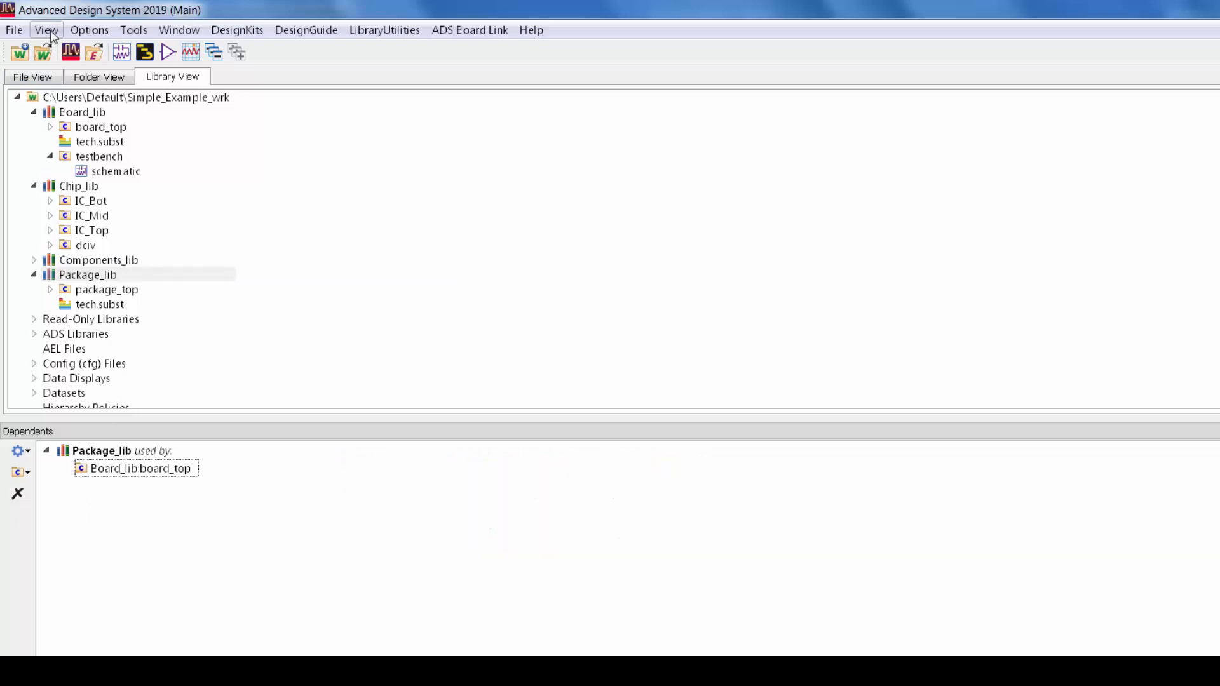
pyautogui.click(45, 30)
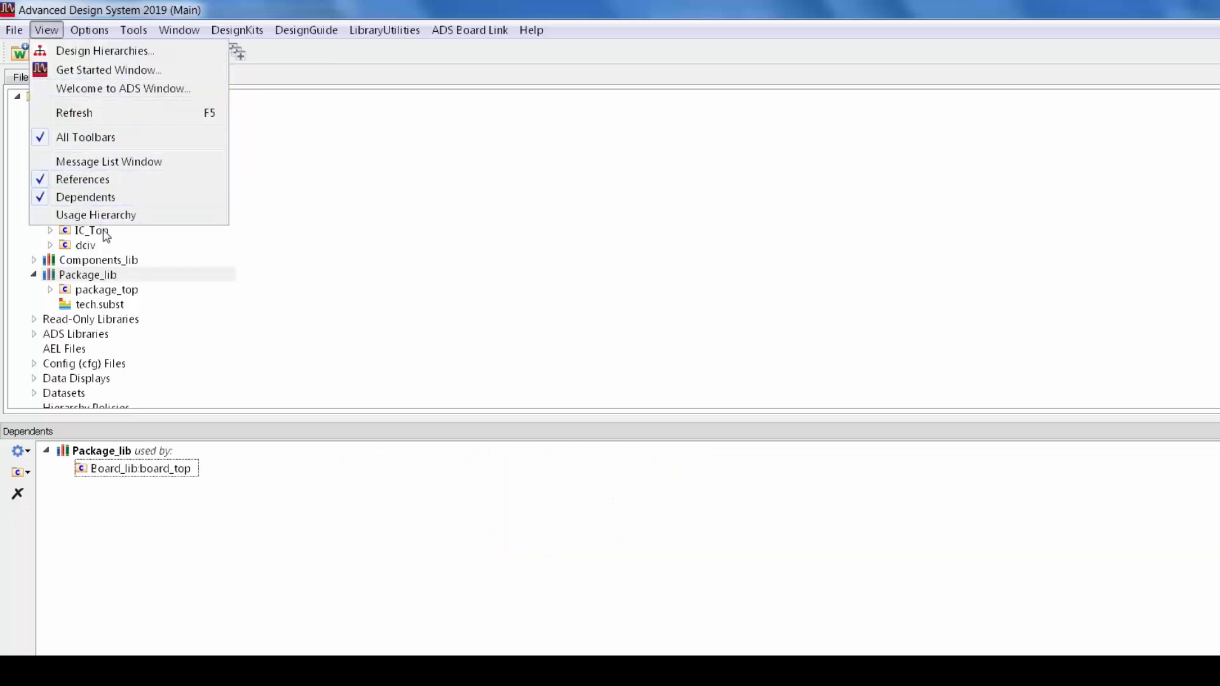
pyautogui.click(96, 215)
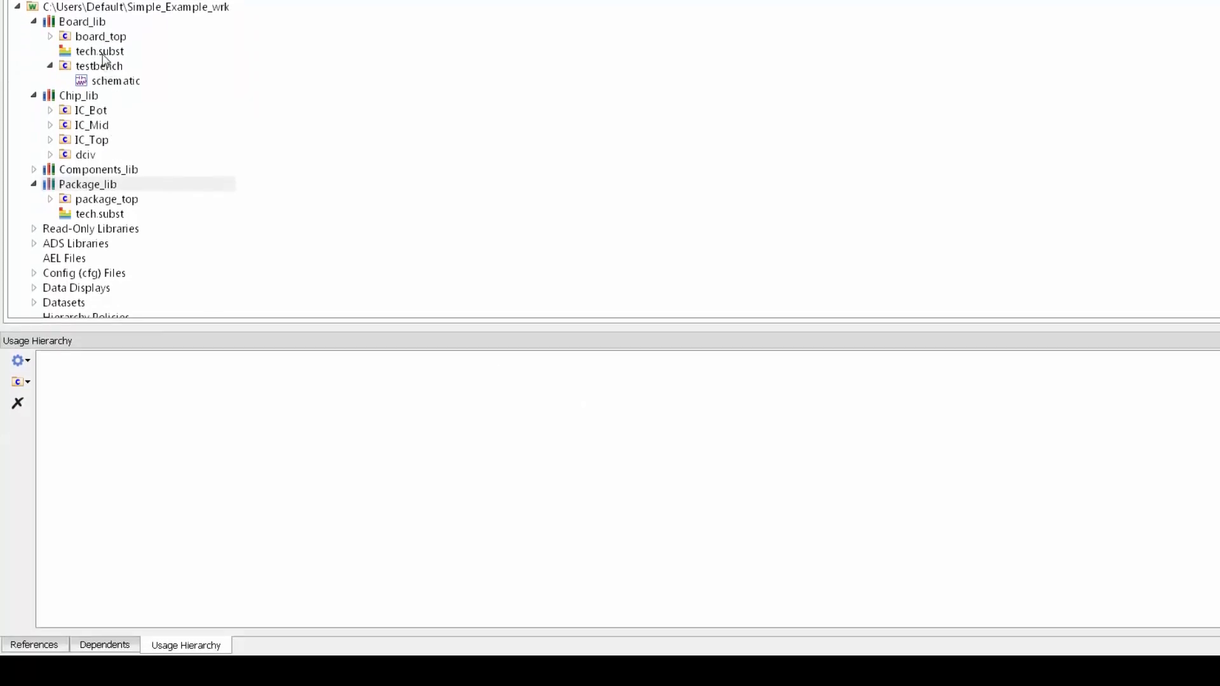
# Show testbench's usage hierarchy, expanding package_top and IC_Top down to IC_Mid and DemoKit cells
pyautogui.click(98, 65)
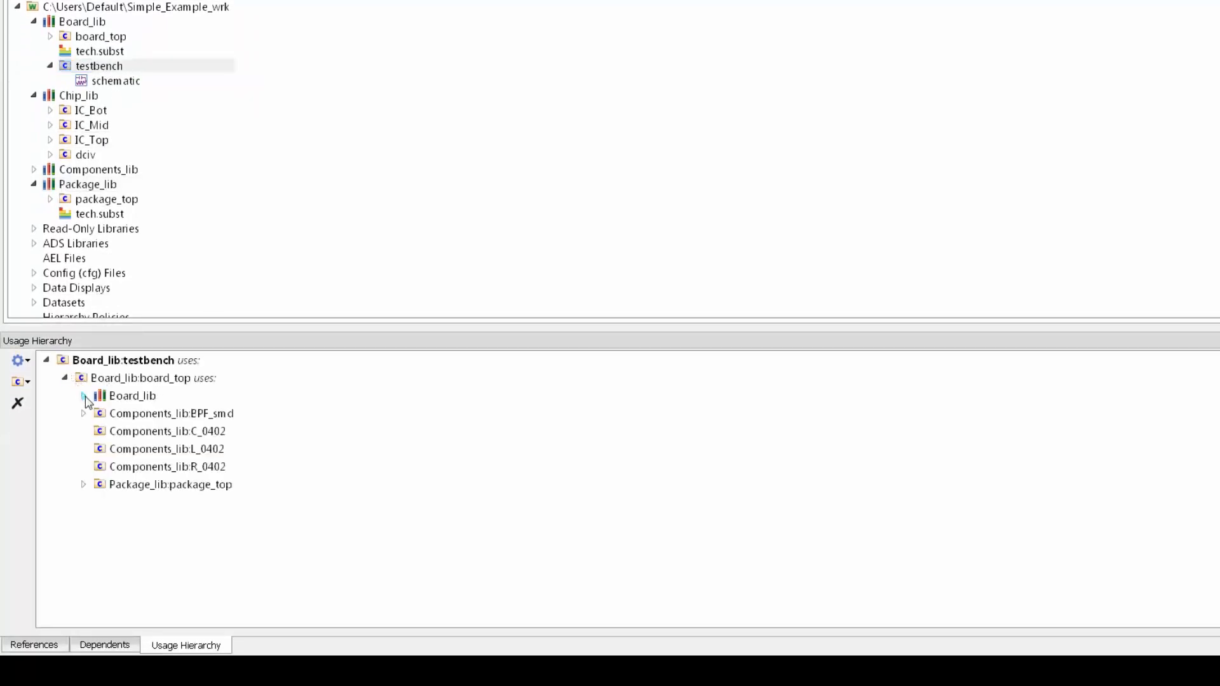
pyautogui.click(83, 485)
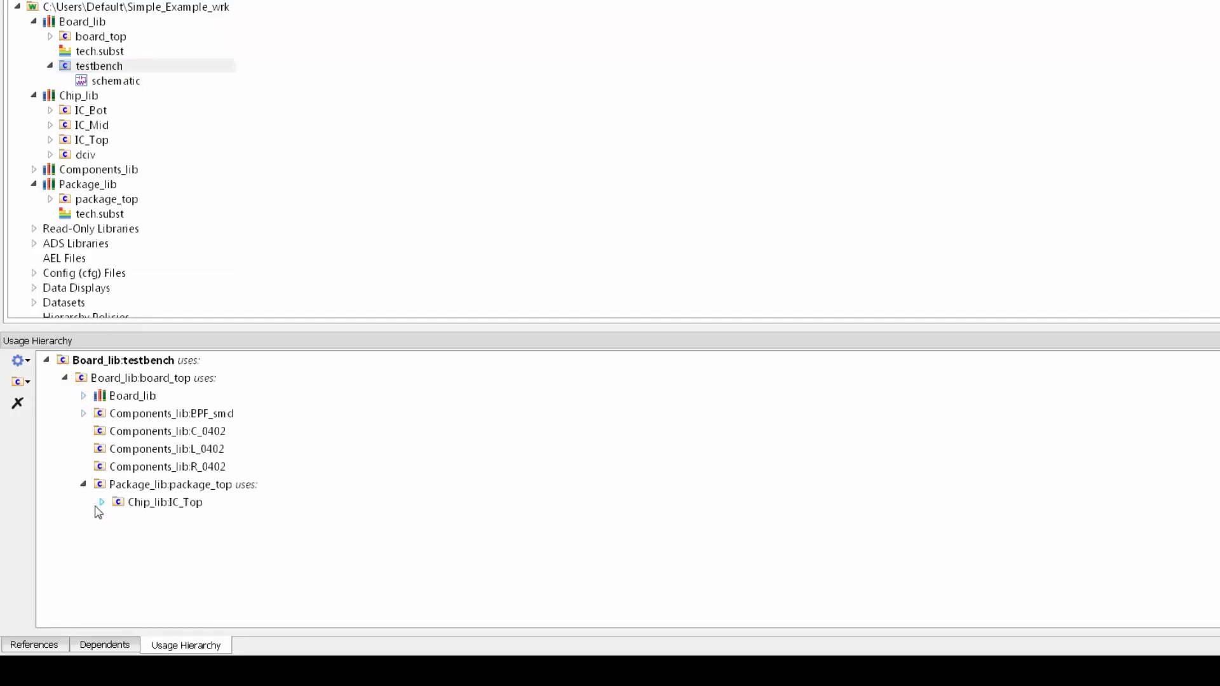
pyautogui.click(101, 502)
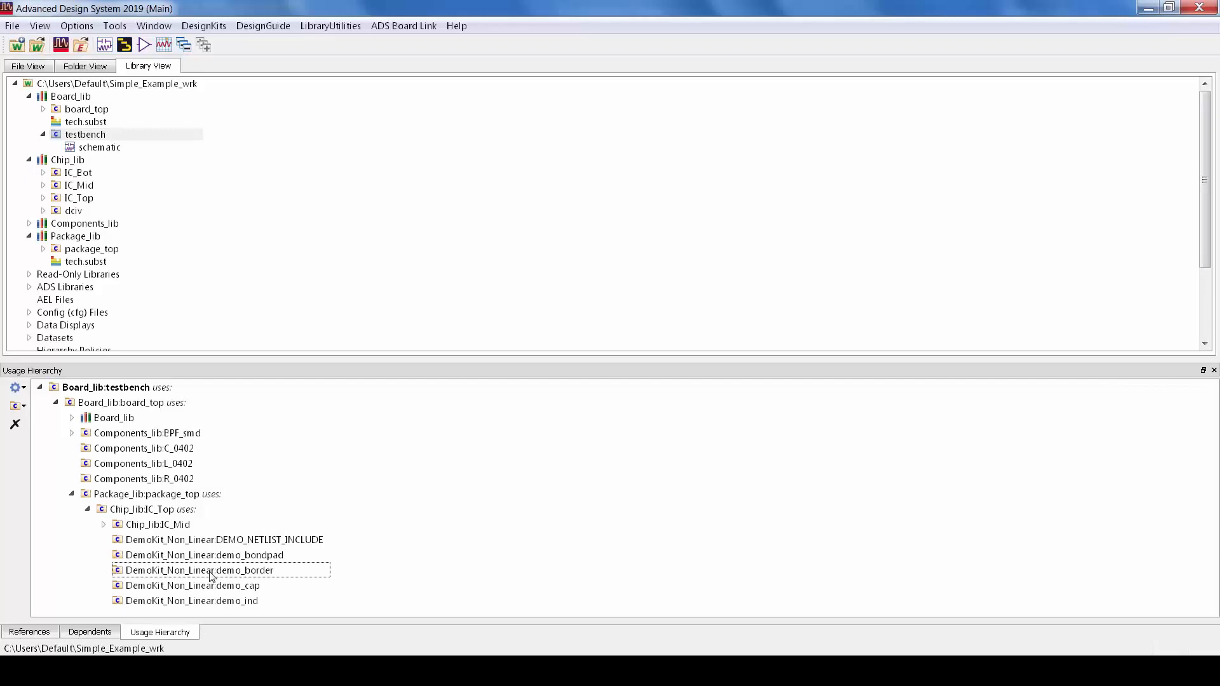
pyautogui.click(190, 600)
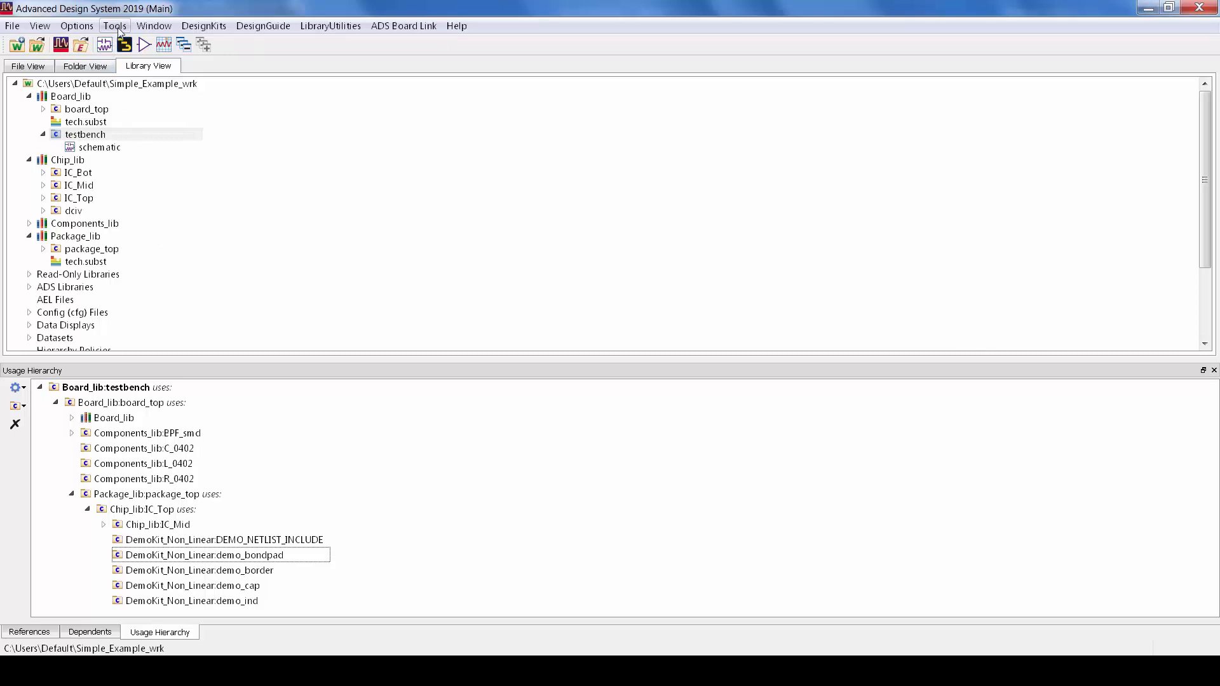
# Run Check Workspace and acknowledge the notice pointing to the Dependents report
pyautogui.click(114, 25)
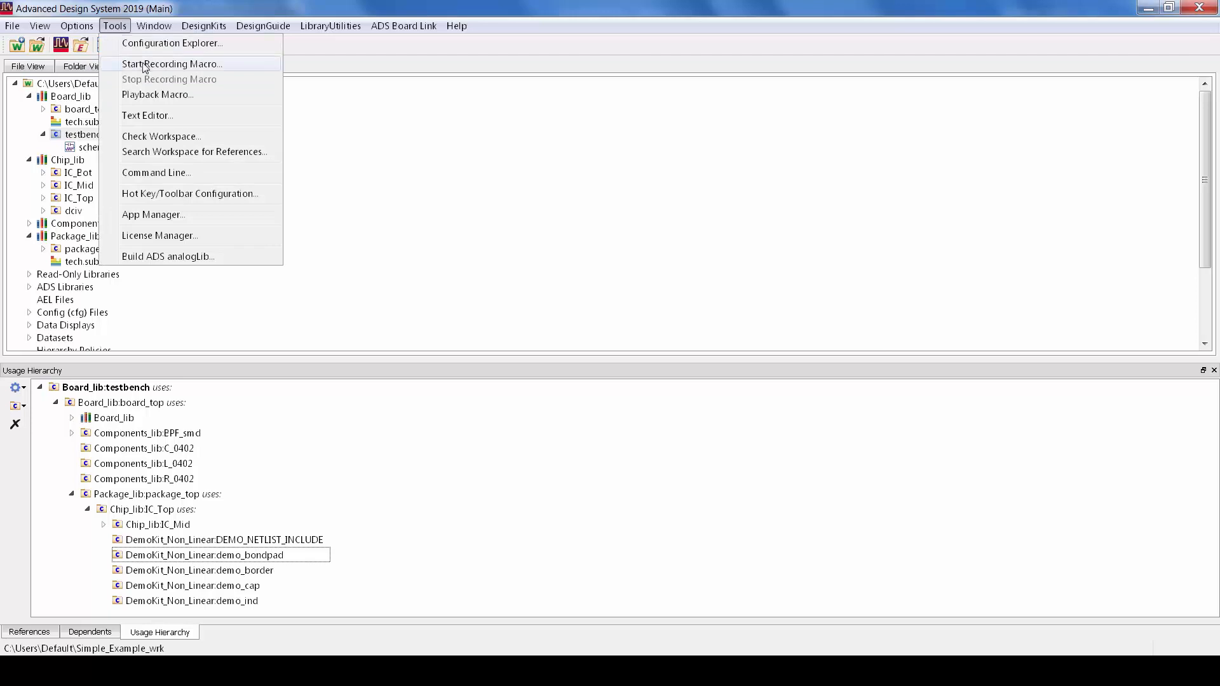
pyautogui.moveTo(160, 136)
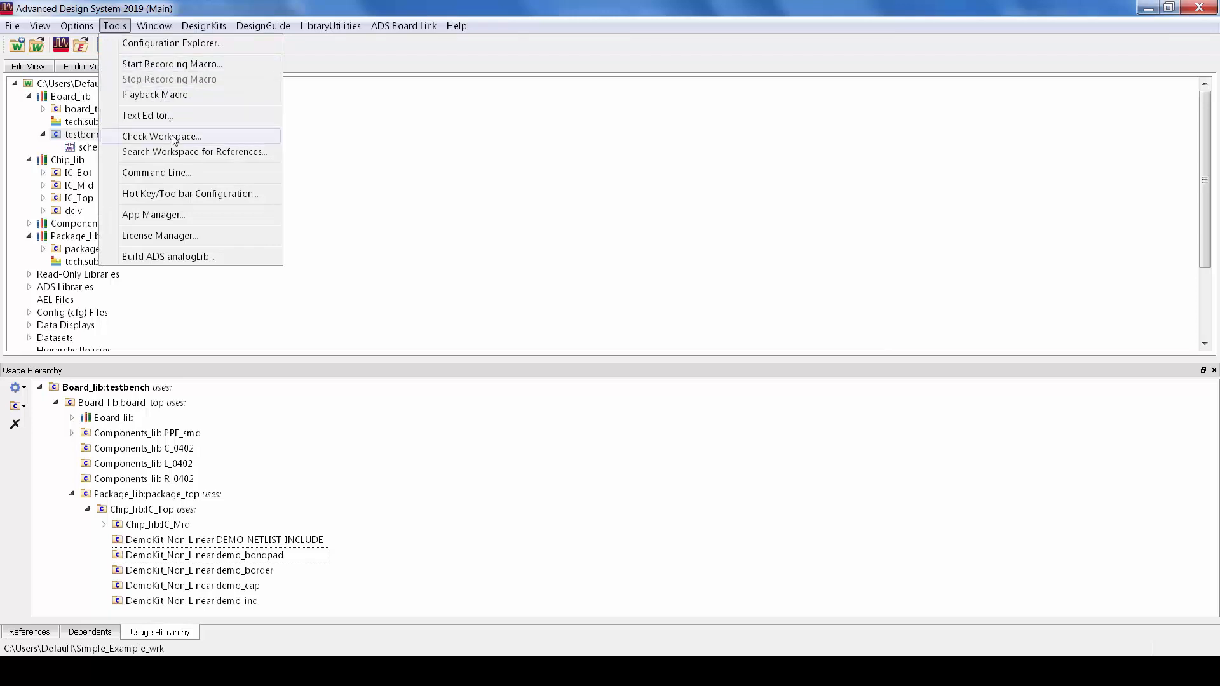
pyautogui.click(161, 136)
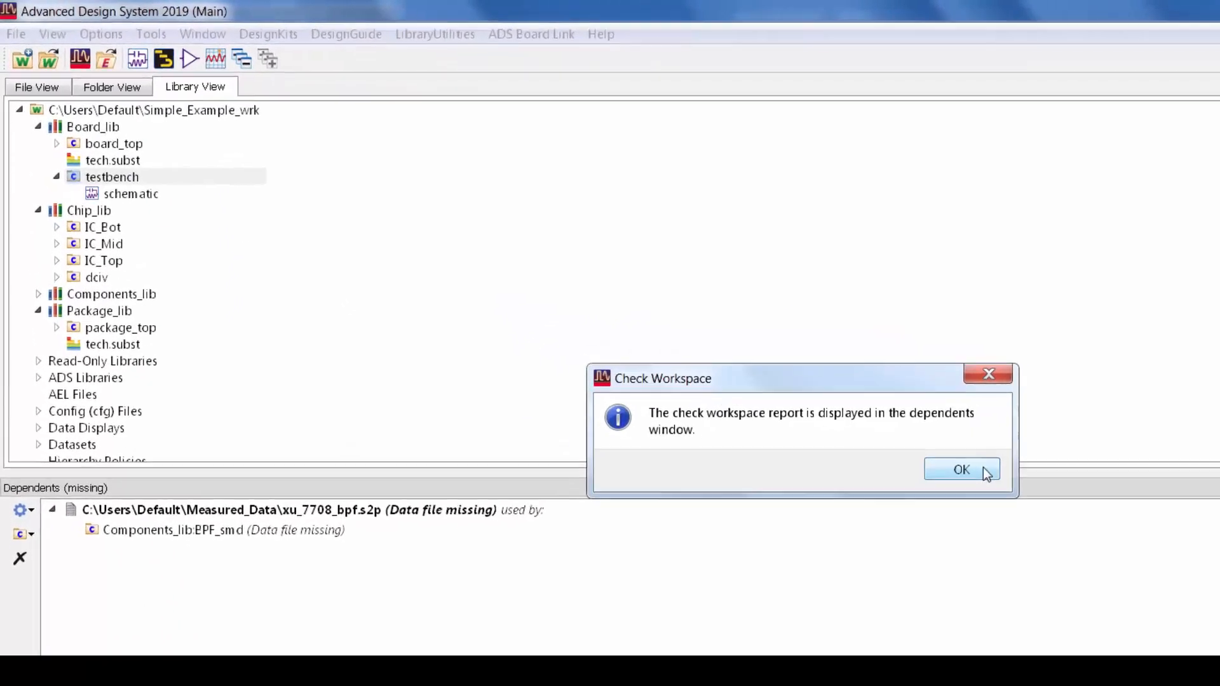
pyautogui.click(961, 469)
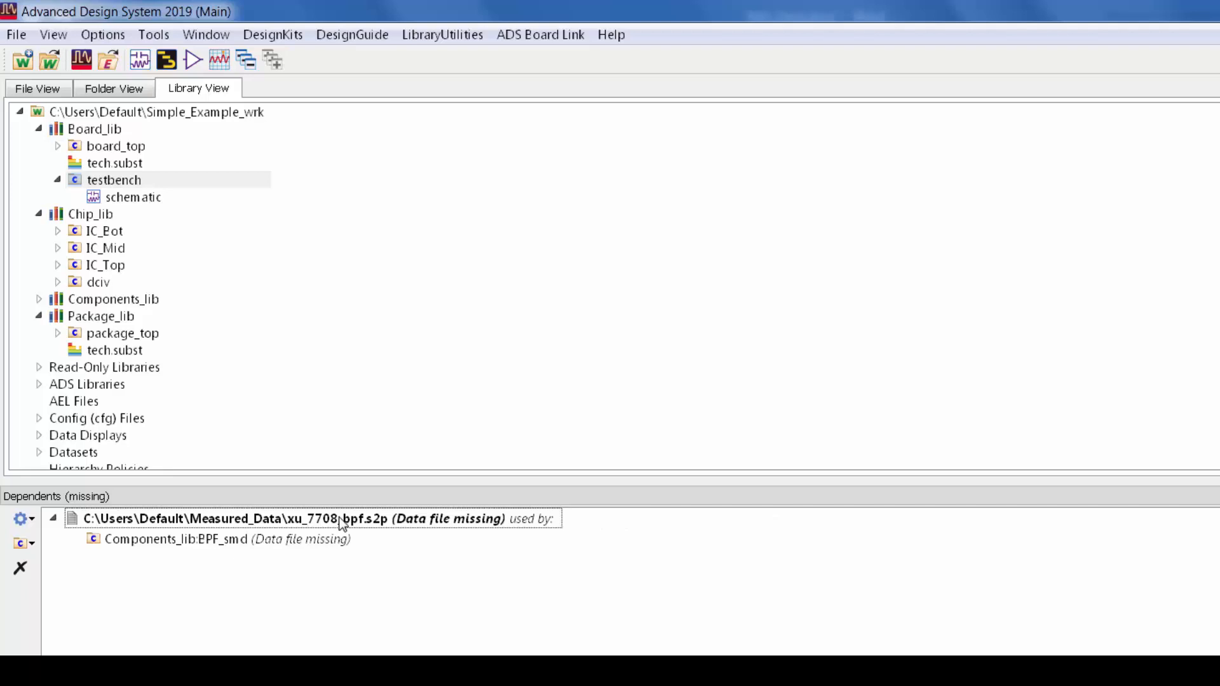
# Clear the missing xu_7708_bpf.s2p file entry and confirm the workspace reports no problems
pyautogui.rightClick(318, 518)
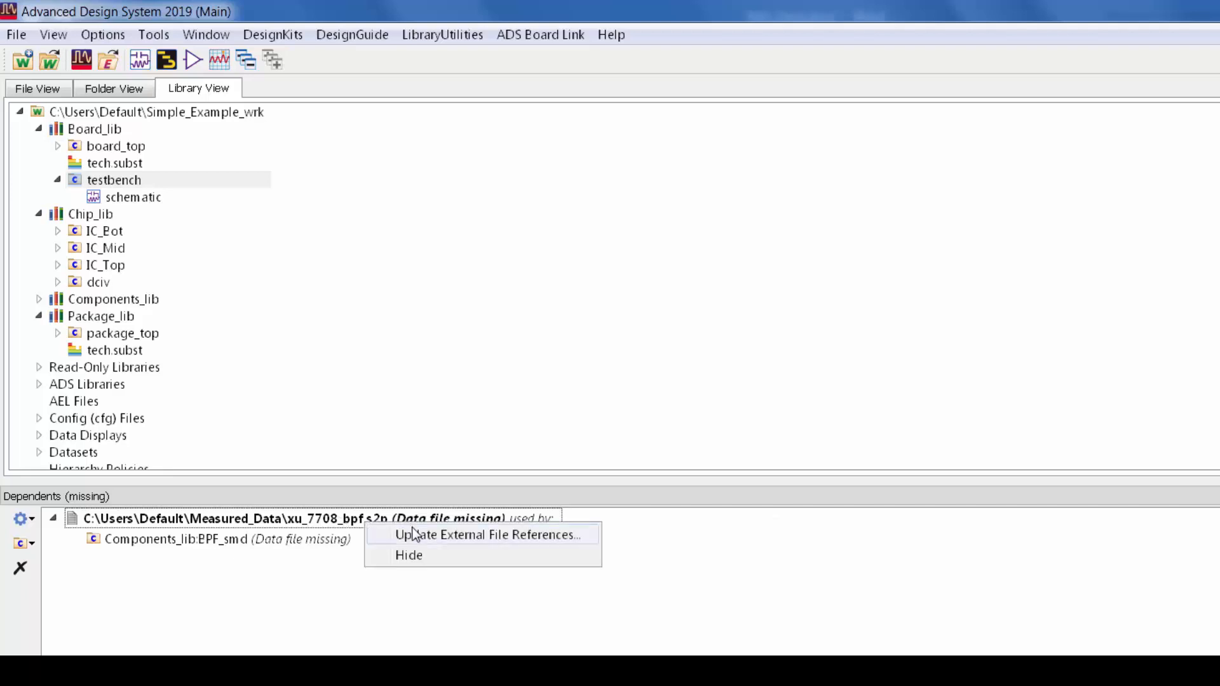
pyautogui.click(485, 534)
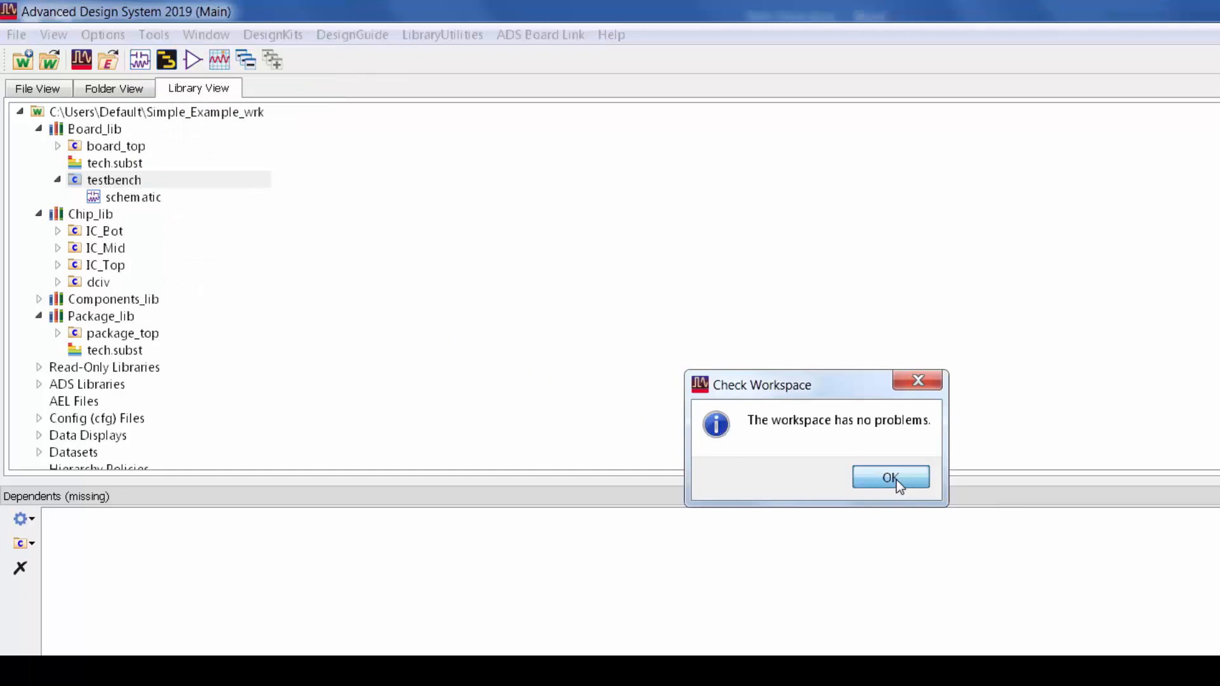
pyautogui.click(890, 477)
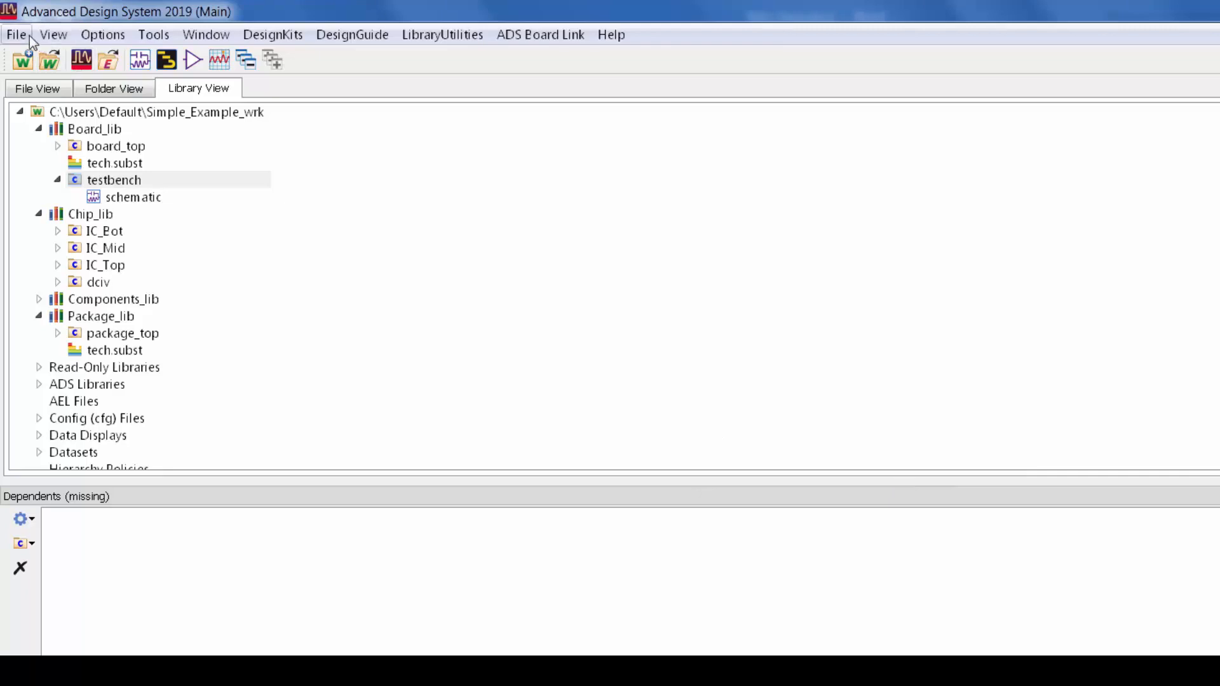
# Open the File menu to view the Archive Workspace and Clean Up Workspace commands
pyautogui.click(15, 34)
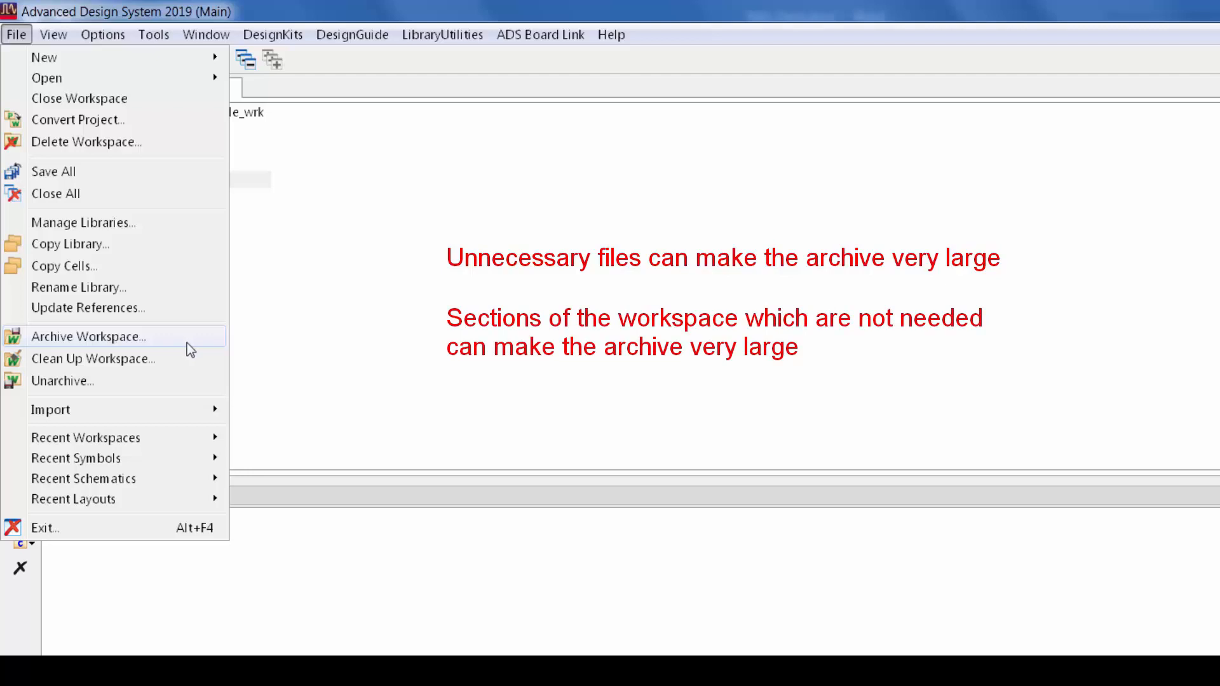
pyautogui.moveTo(93, 359)
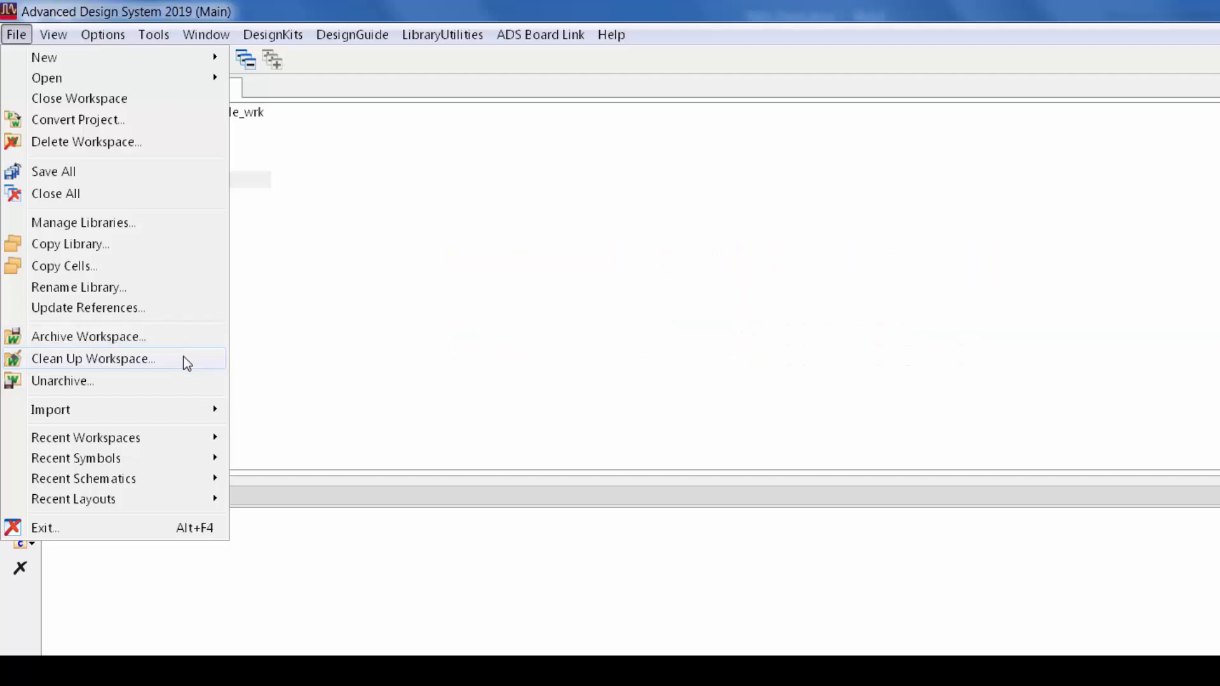
# Delete the testbench and Old_Data_Display backup data display files using Clean Up Workspace
pyautogui.click(93, 358)
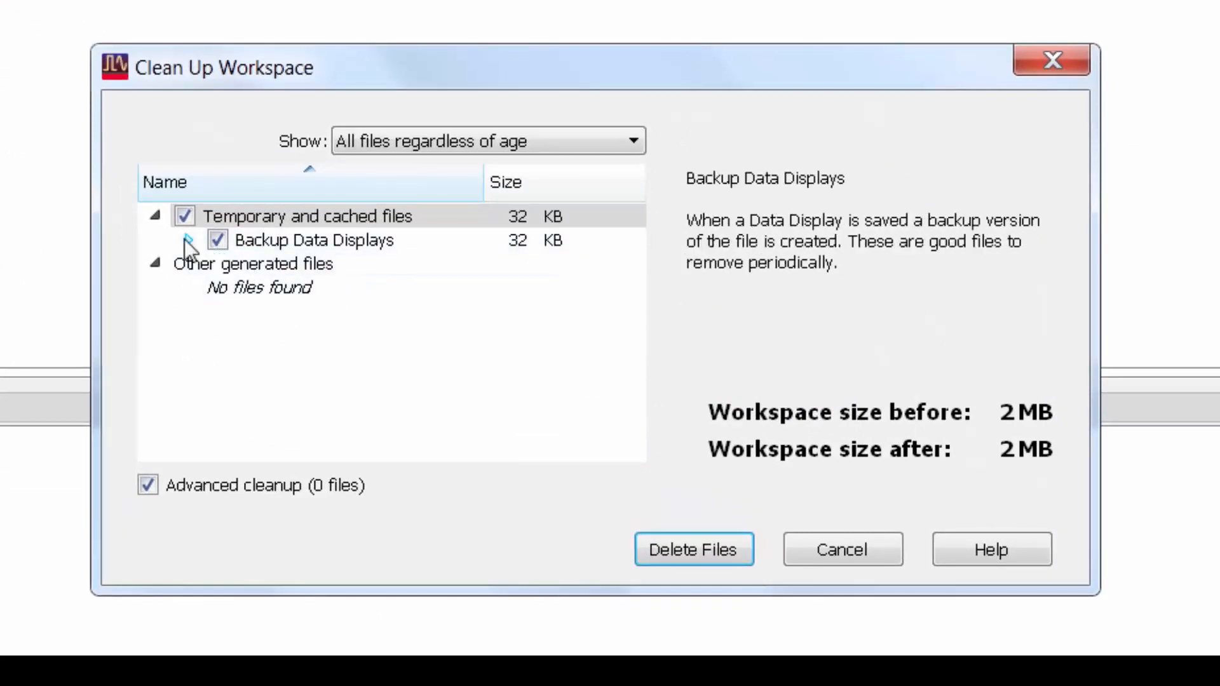
pyautogui.click(202, 239)
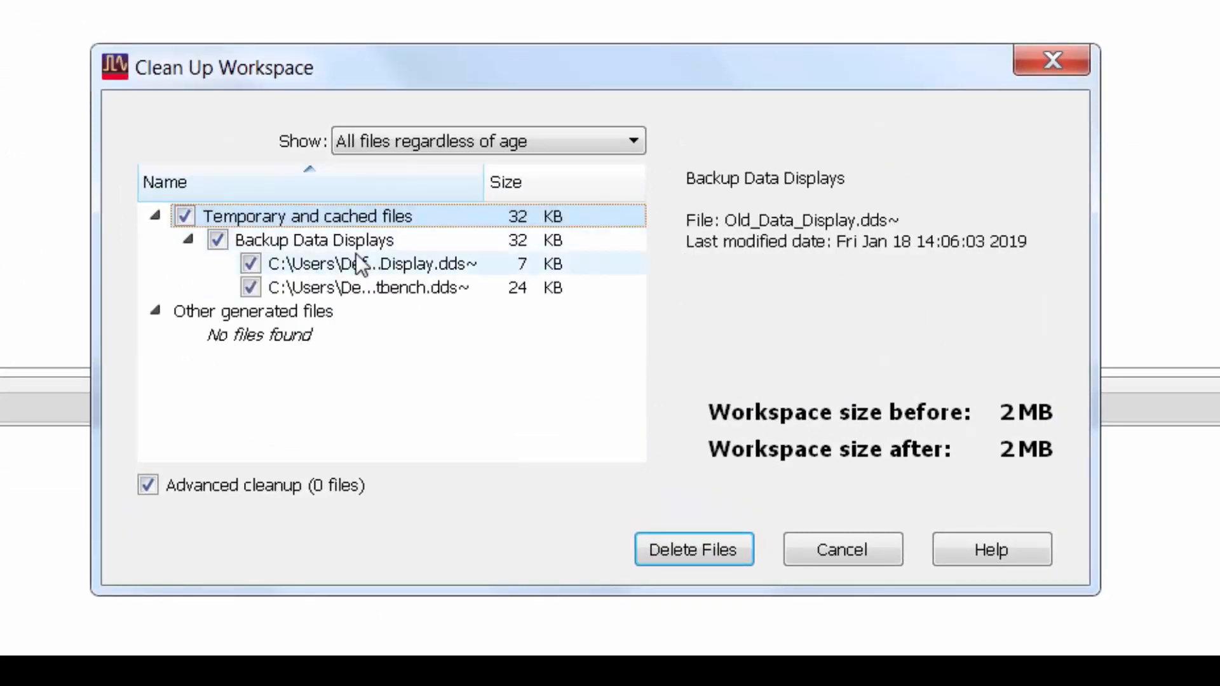
pyautogui.click(308, 215)
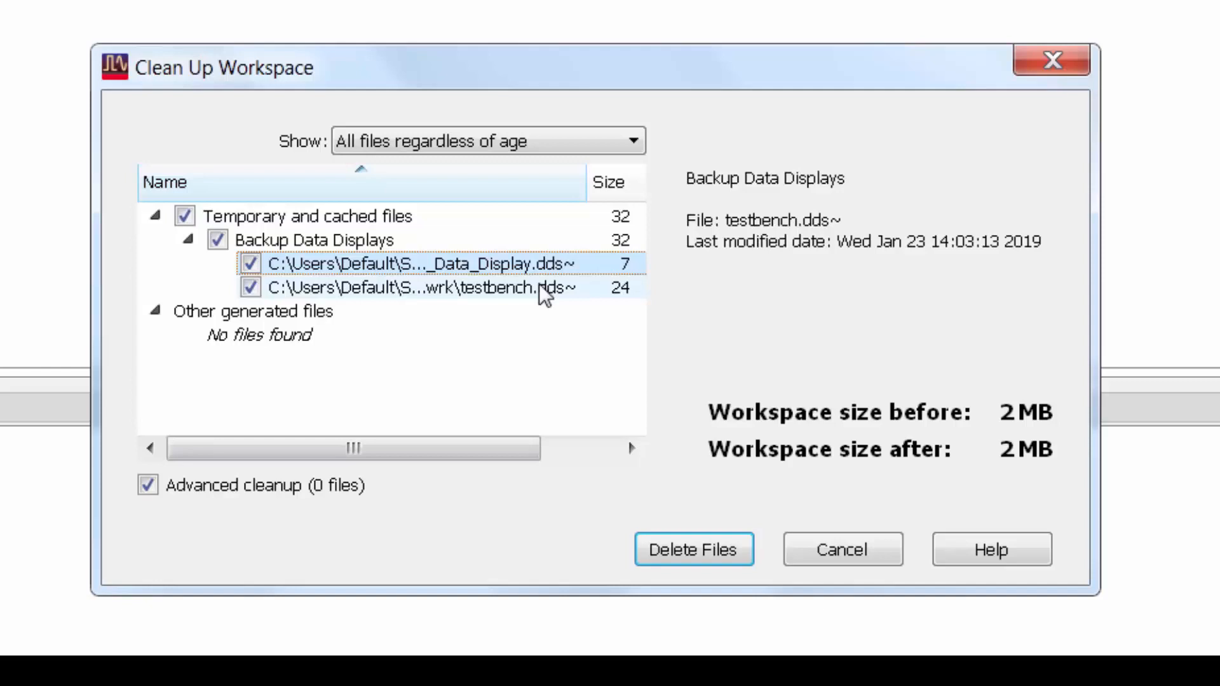
pyautogui.click(412, 263)
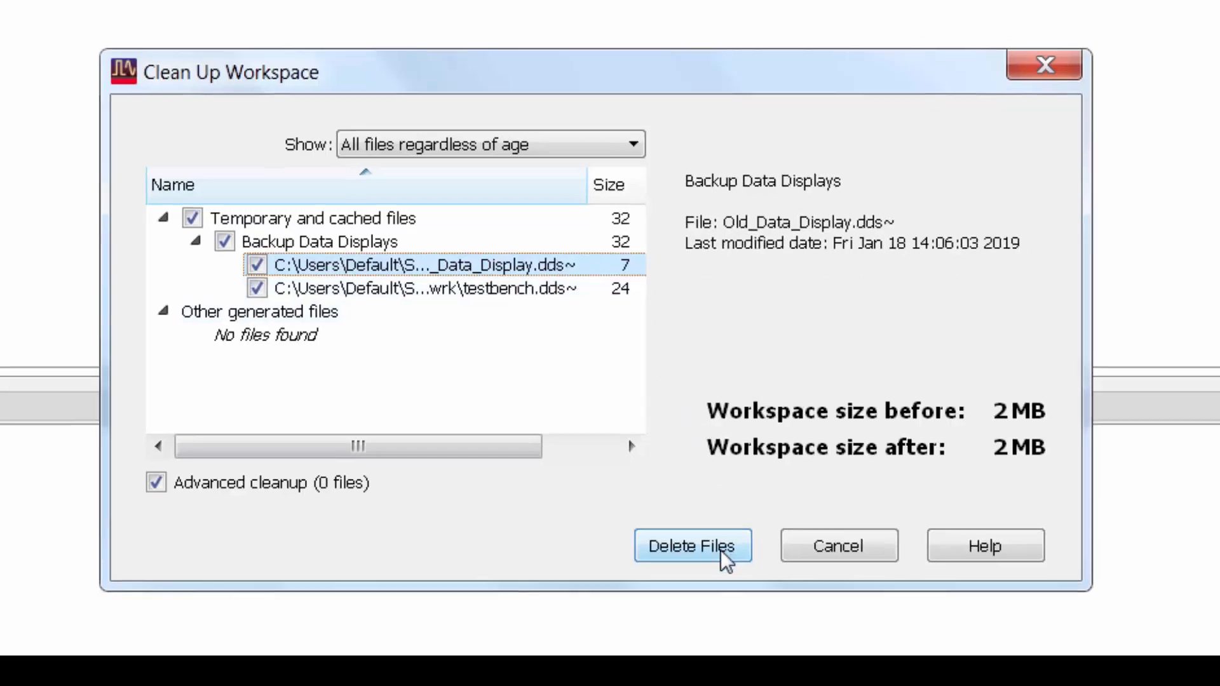
pyautogui.click(692, 545)
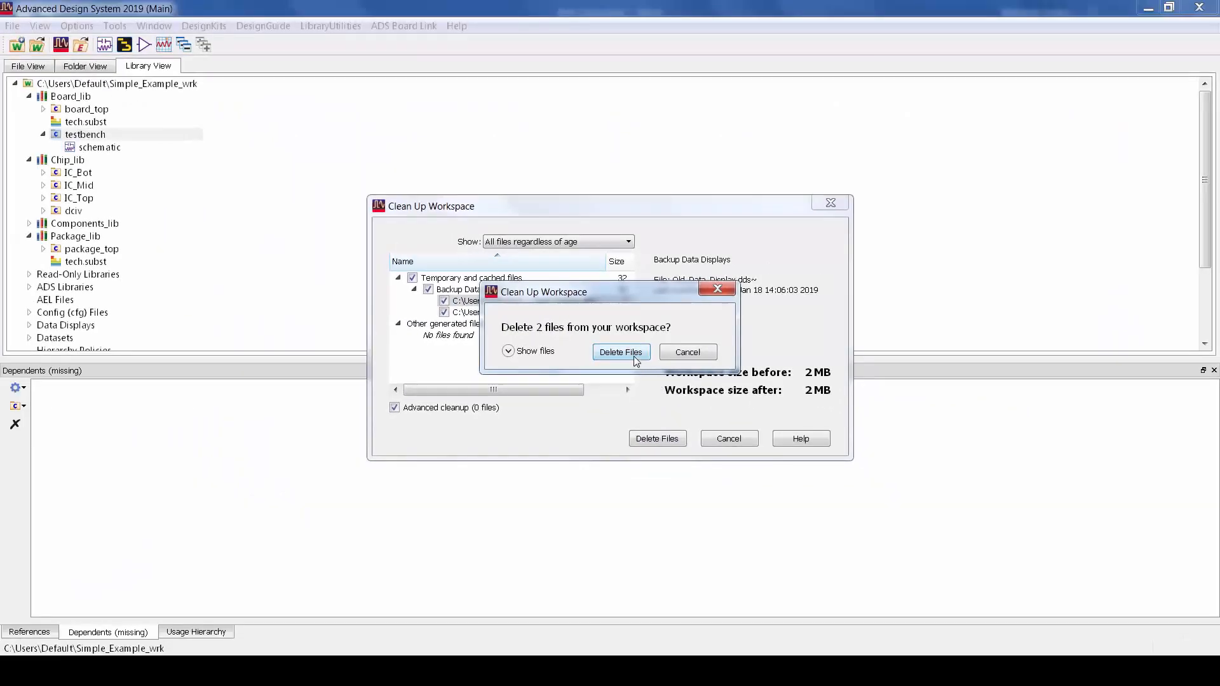
pyautogui.click(620, 351)
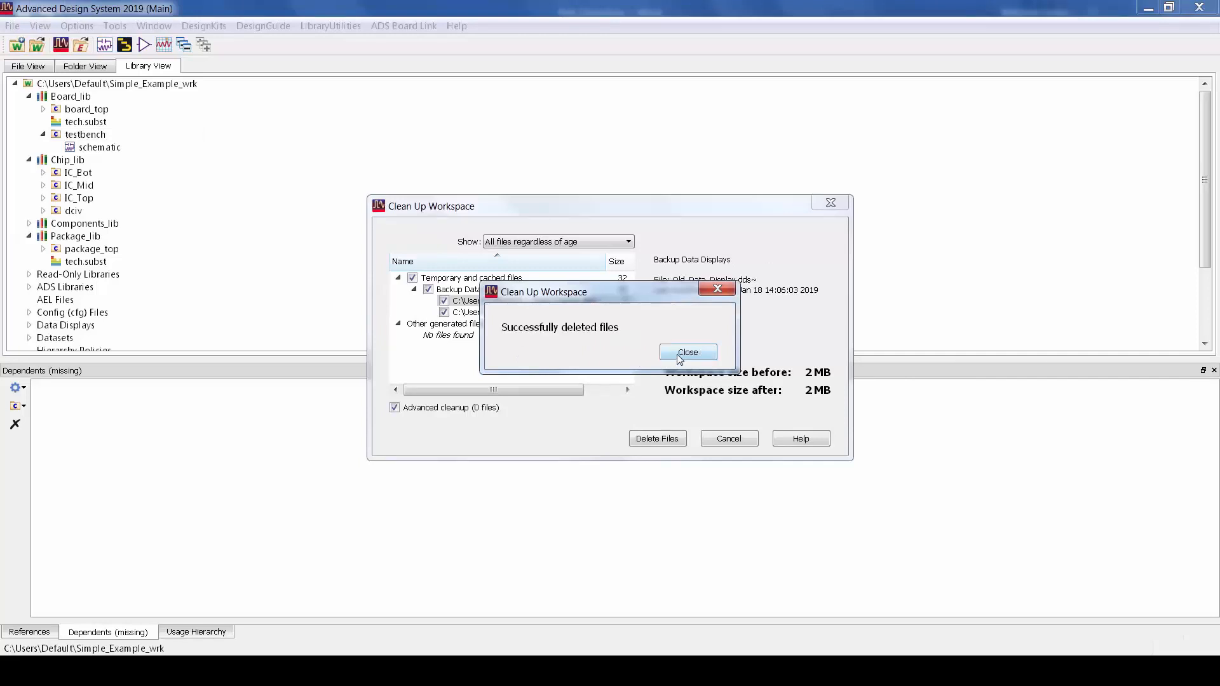
pyautogui.click(687, 351)
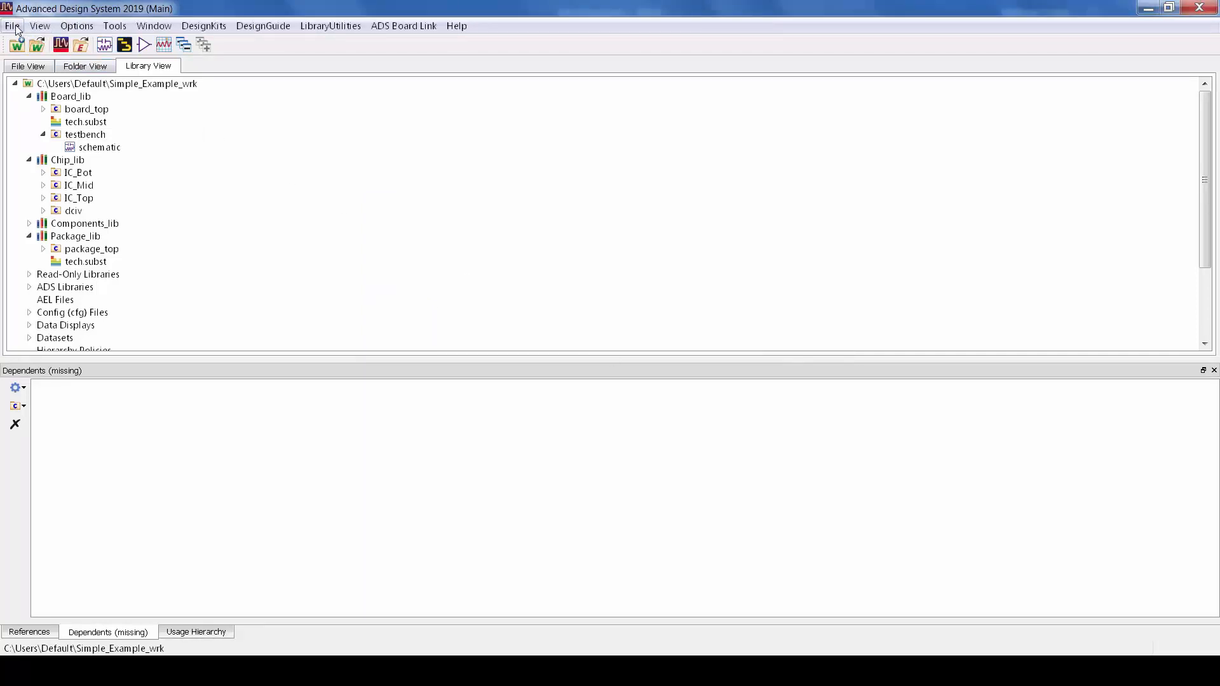
# Start the Archive Workspace wizard and expand Libraries to show Board_lib's cells
pyautogui.click(12, 25)
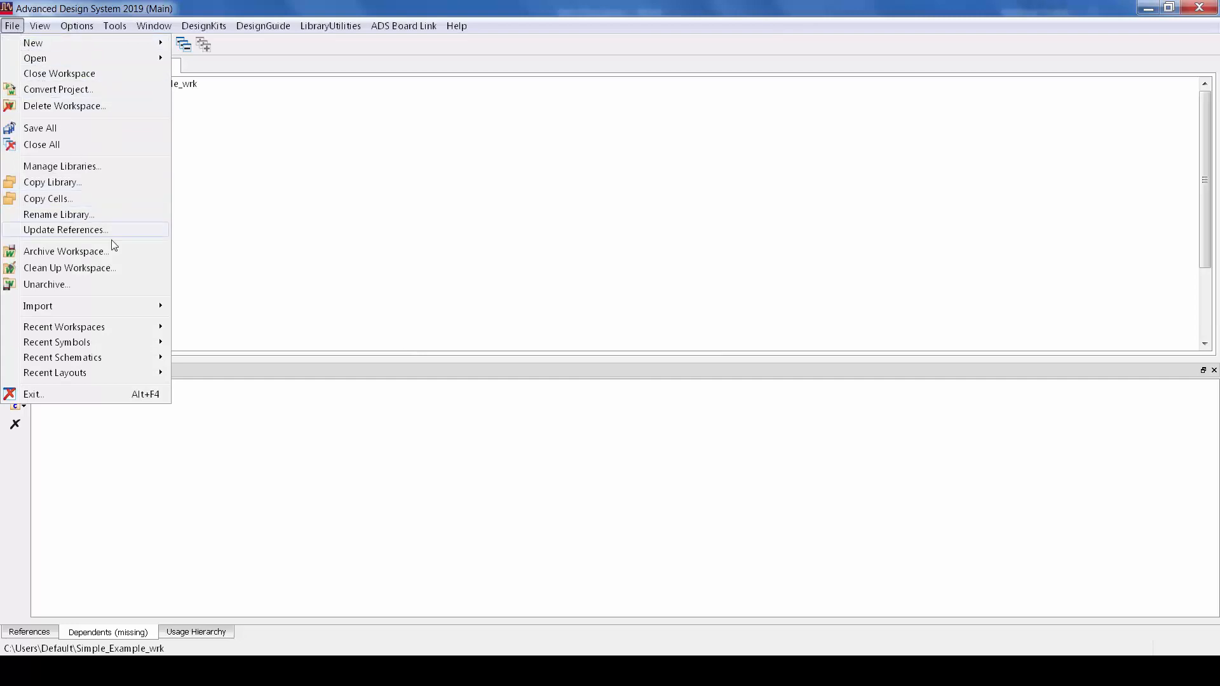
pyautogui.click(66, 250)
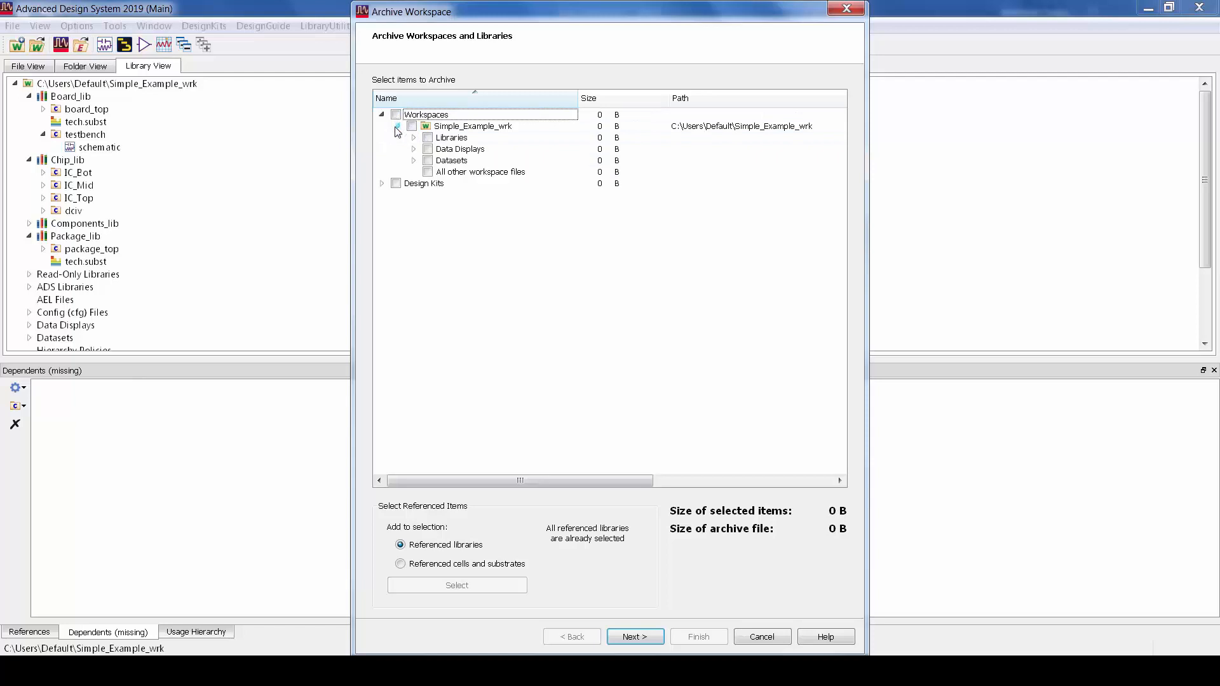
pyautogui.click(415, 138)
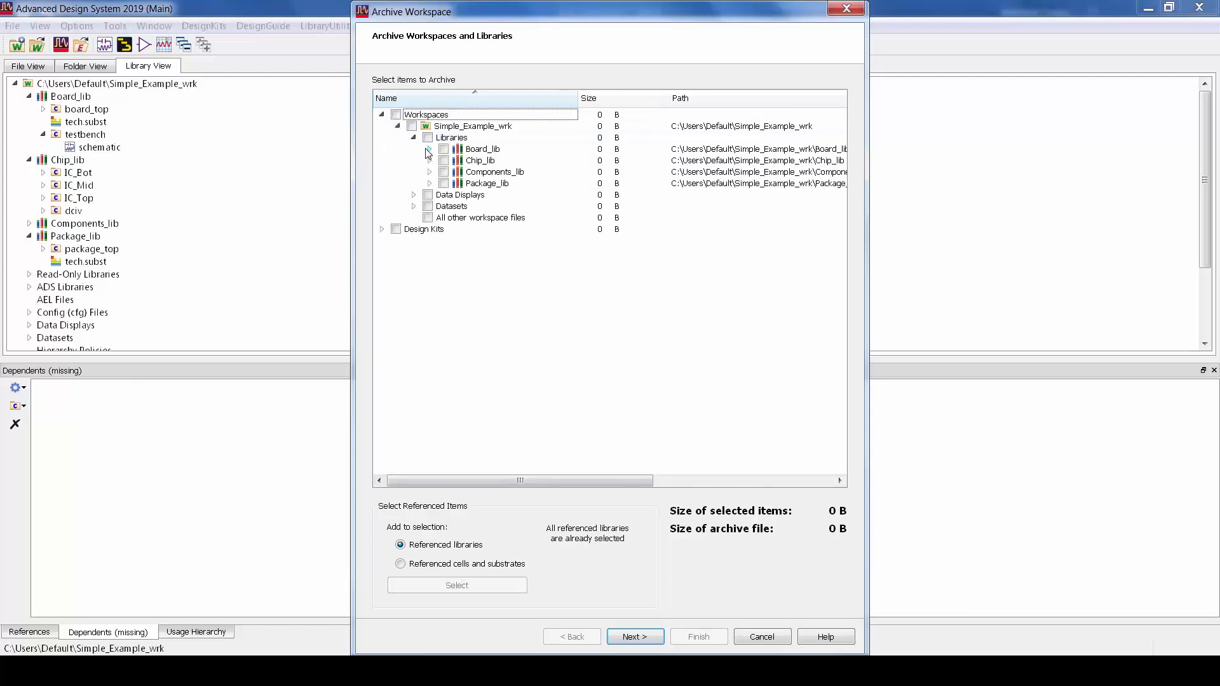
pyautogui.click(430, 149)
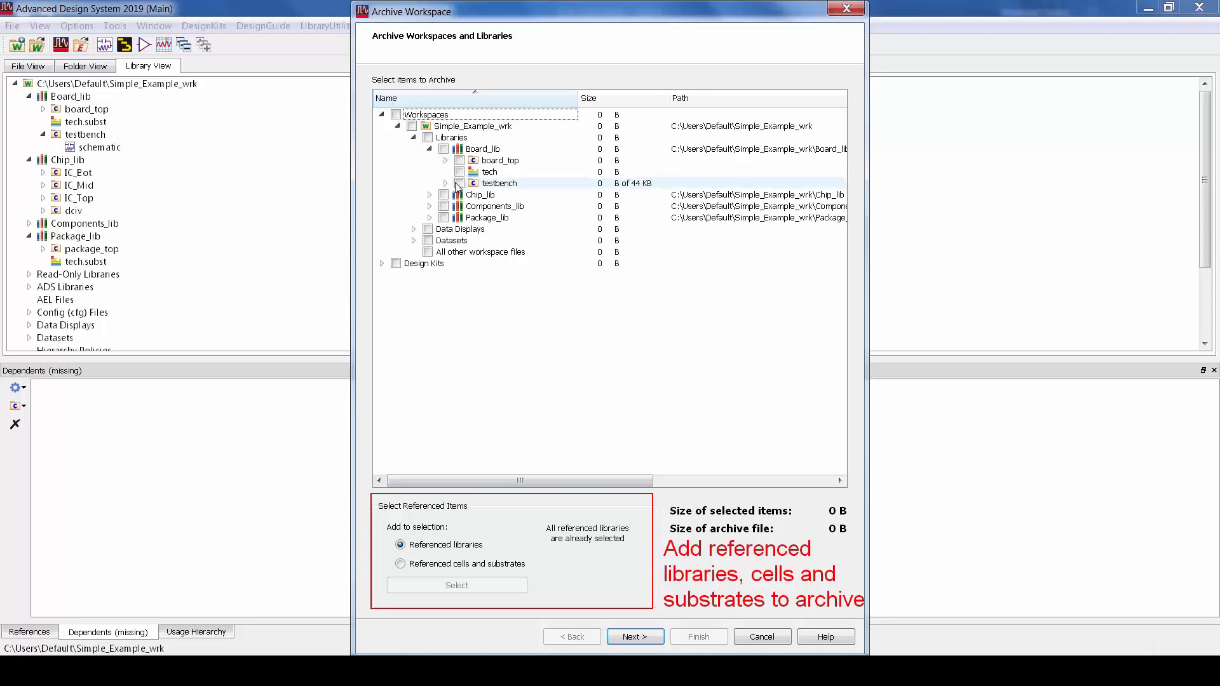
# Check testbench and add all its referenced cells and substrates to the selection
pyautogui.click(458, 183)
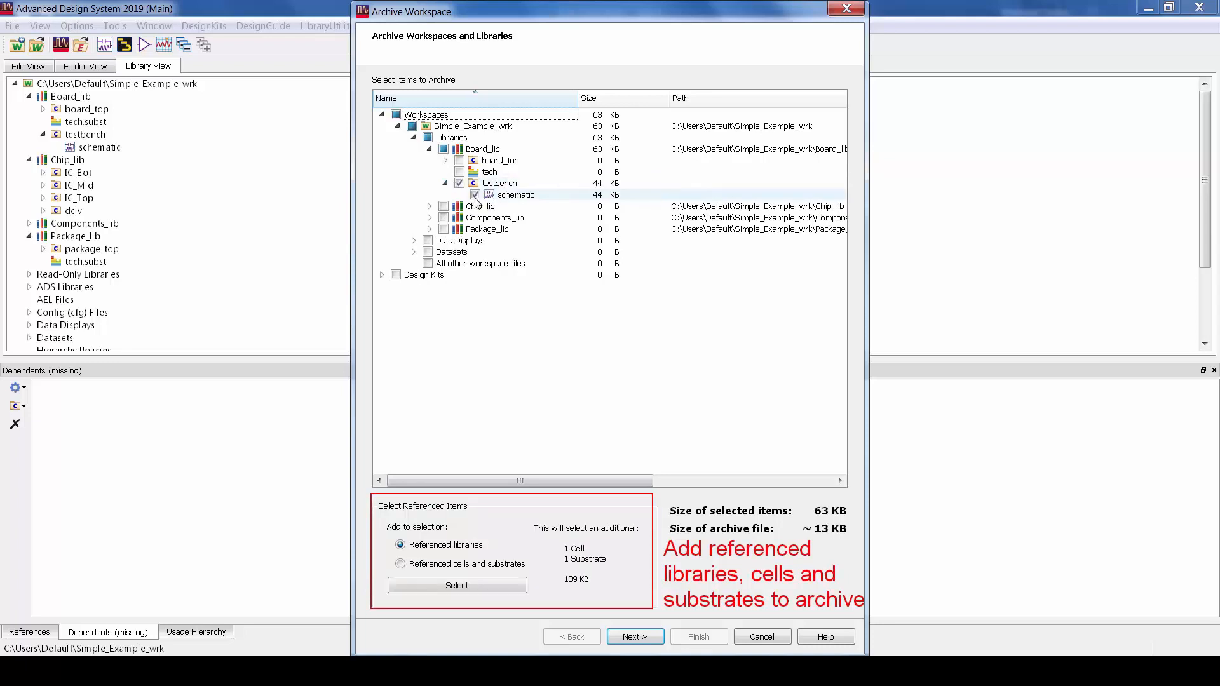
pyautogui.click(456, 585)
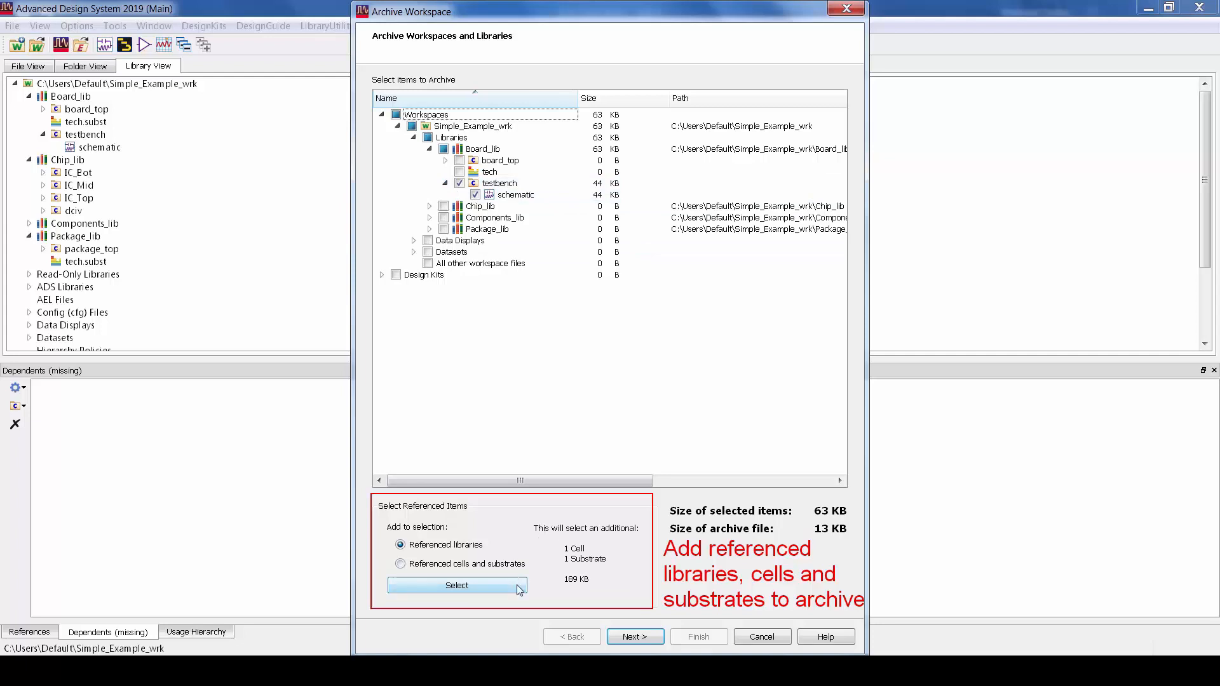
pyautogui.click(401, 564)
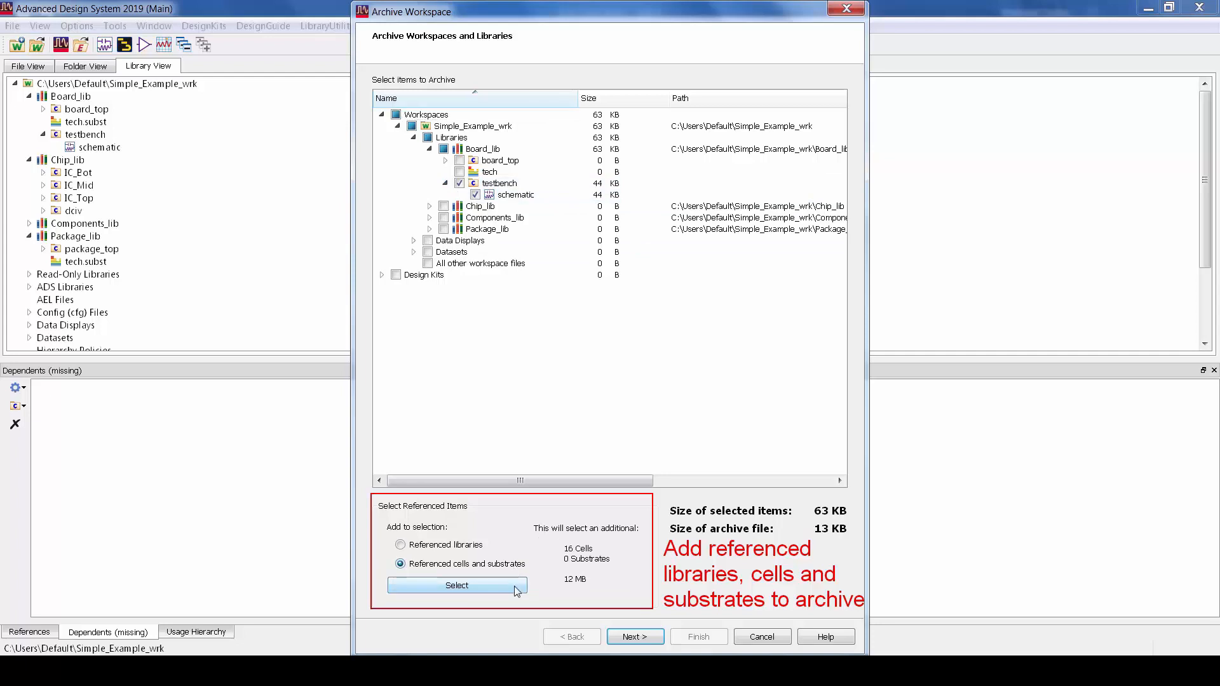
pyautogui.click(457, 585)
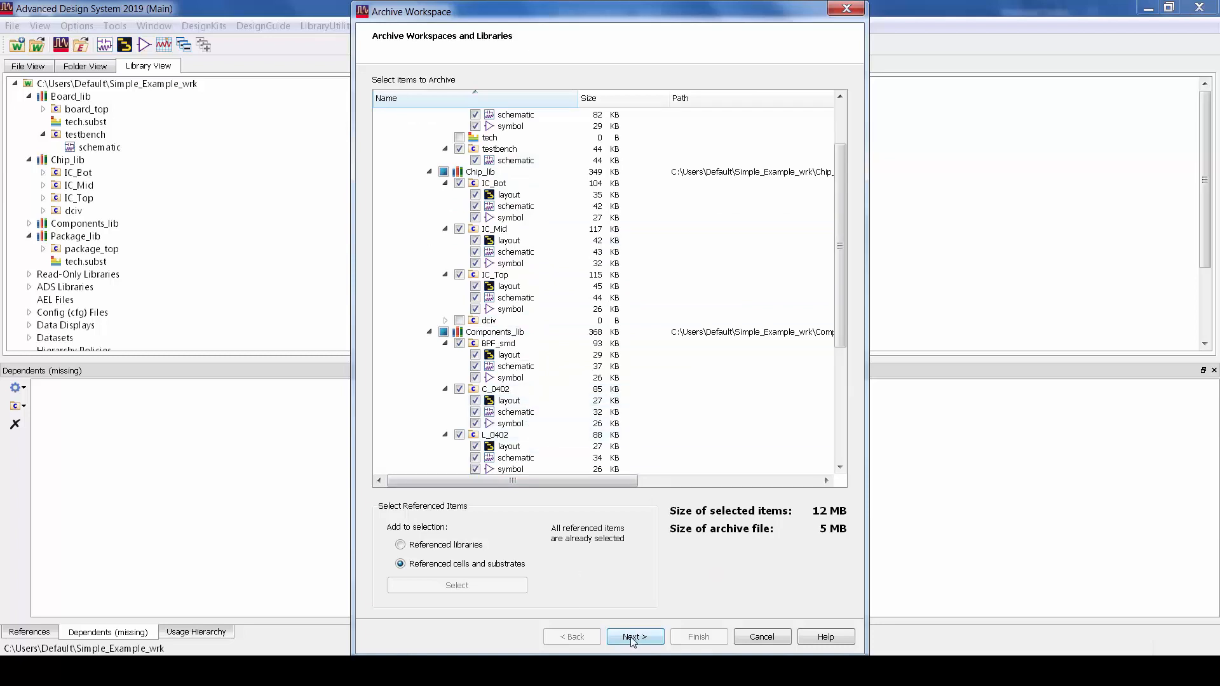
# Finish the archive under the default name Simple_Example_wrk.7zads and dismiss the success message
pyautogui.click(634, 637)
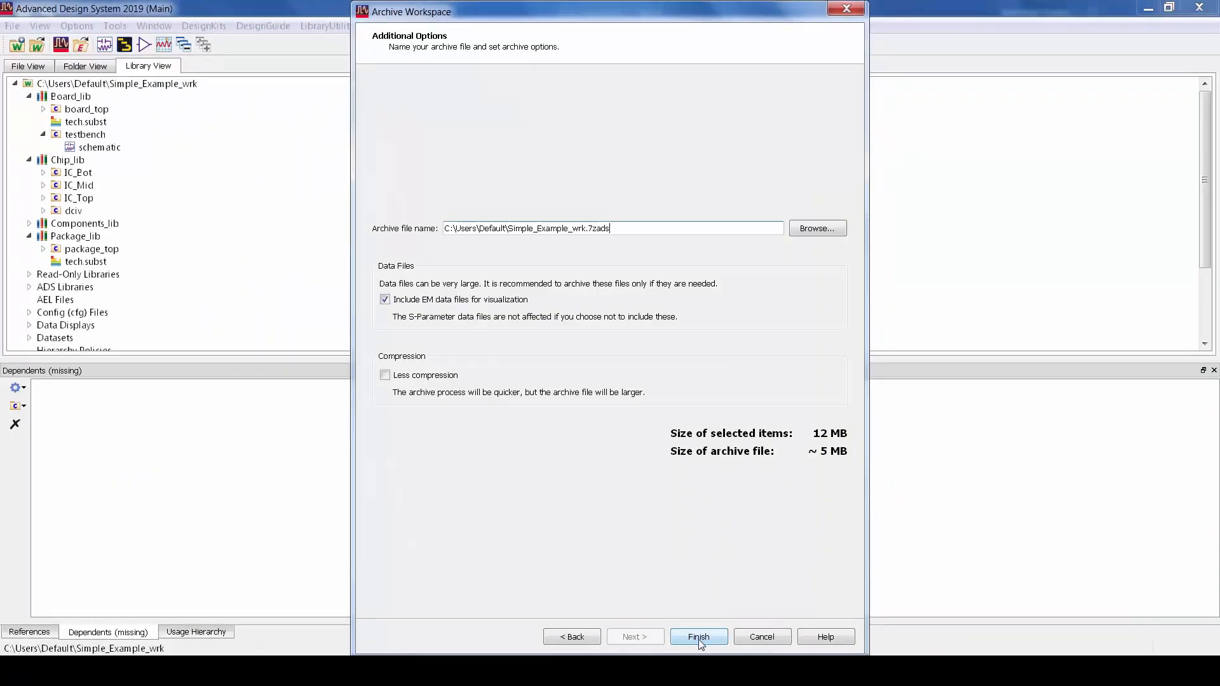
pyautogui.click(697, 637)
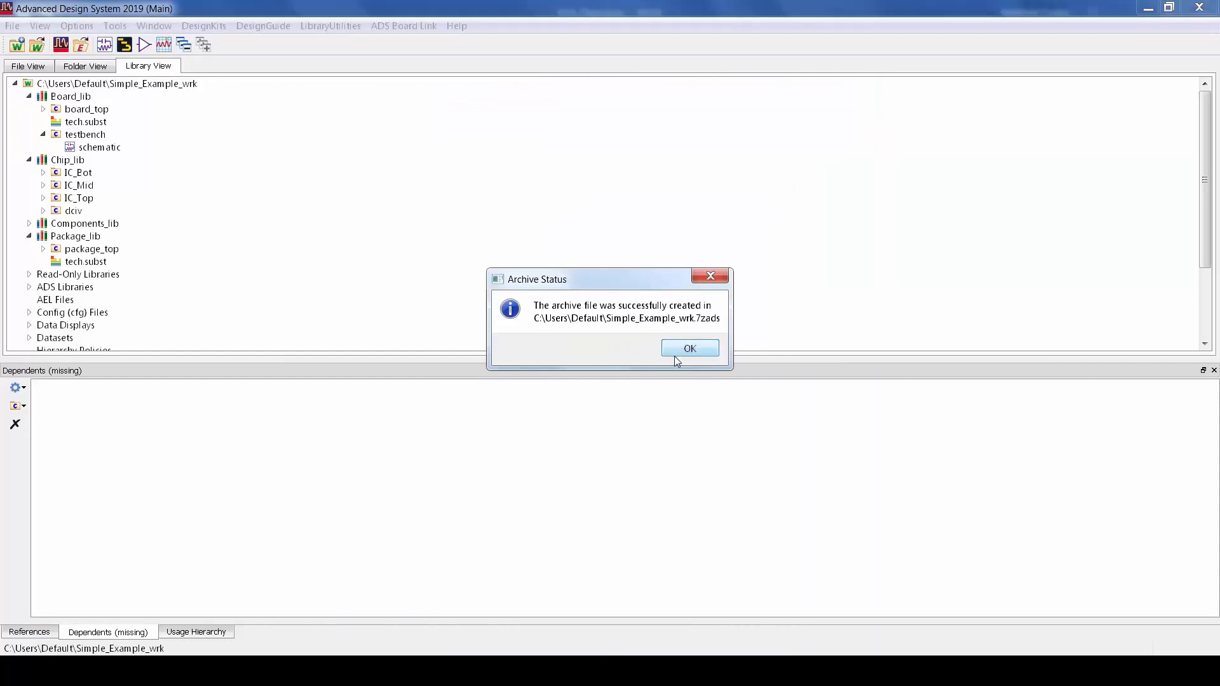
pyautogui.moveTo(678, 360)
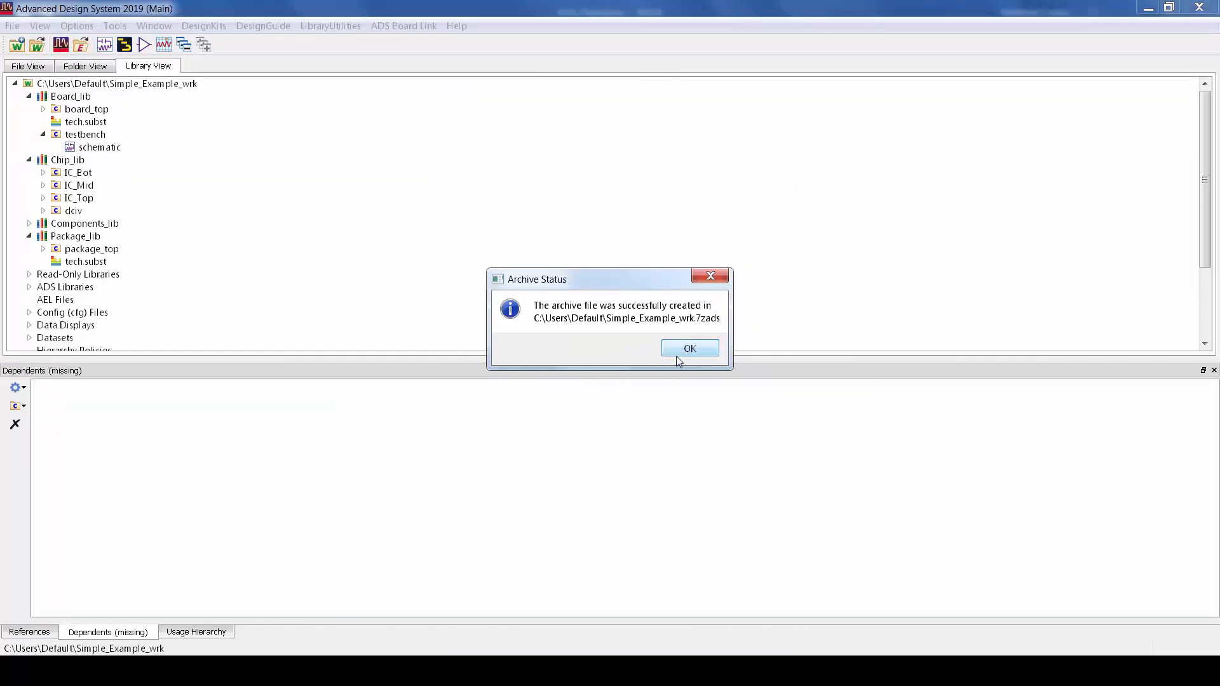
pyautogui.click(689, 347)
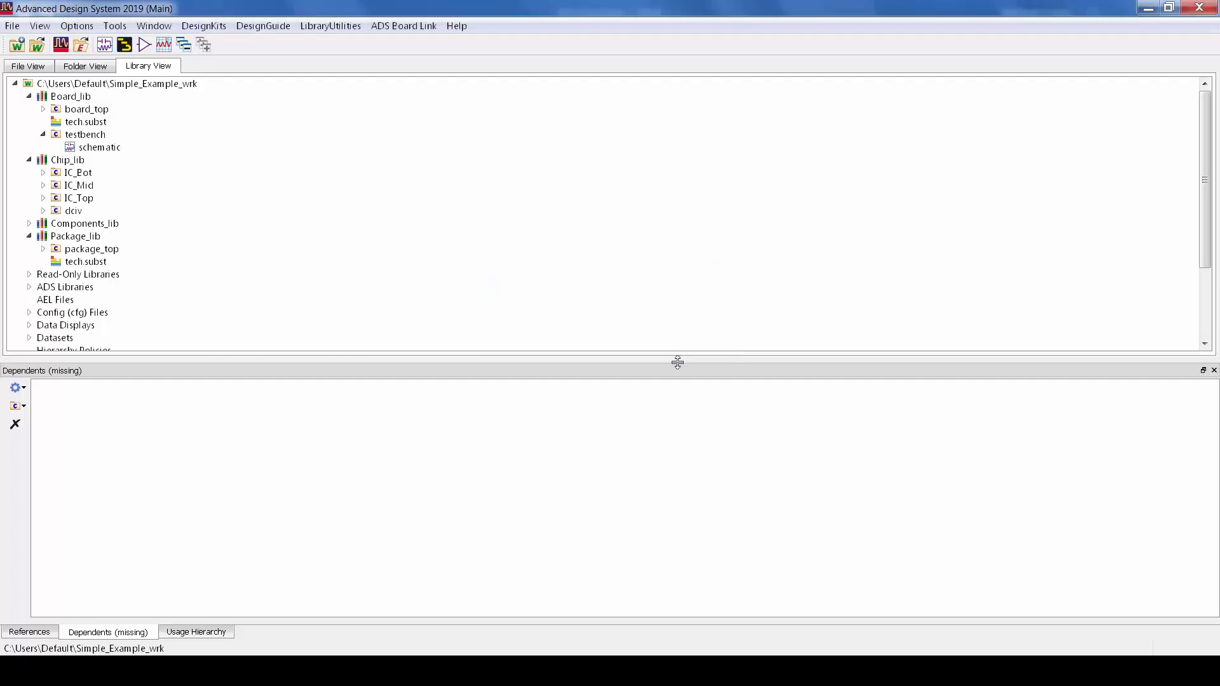